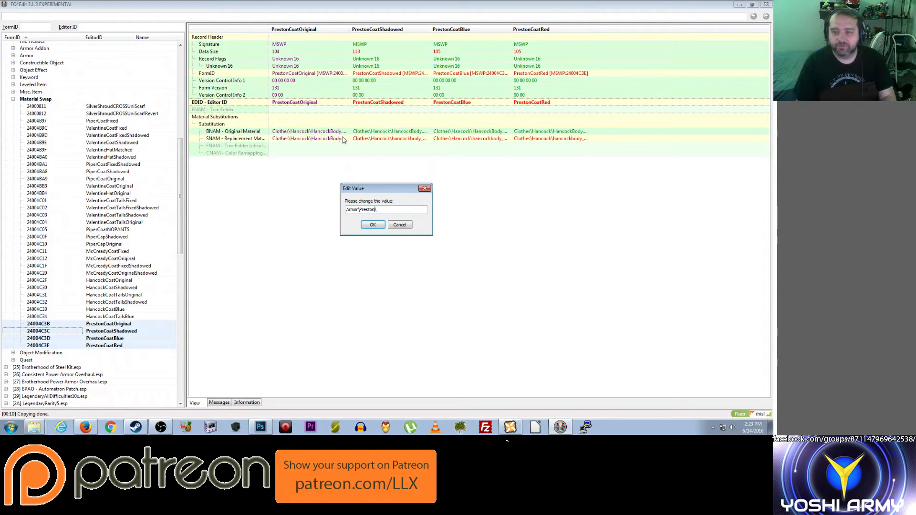
# Step: Set PrestonCoatOriginal's original material to the Armor\Preston\PrestonBody path
pyautogui.write('\\')
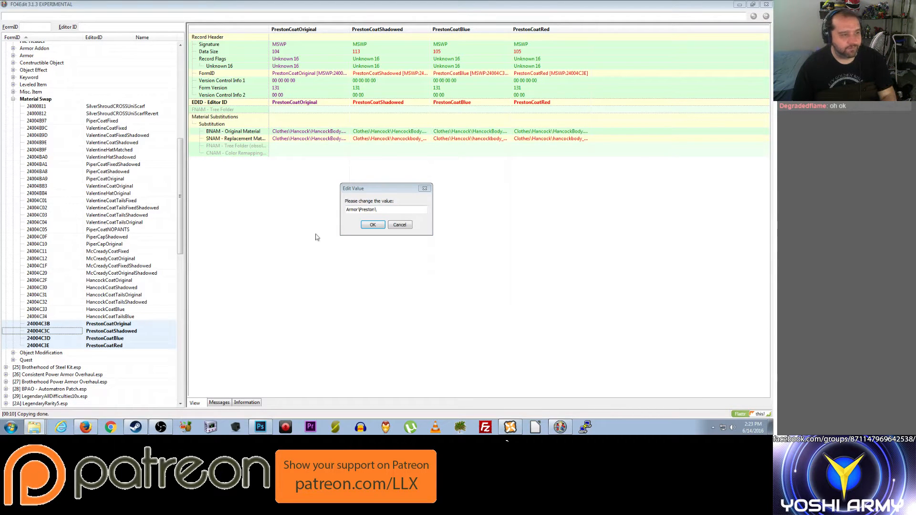
pyautogui.click(387, 210)
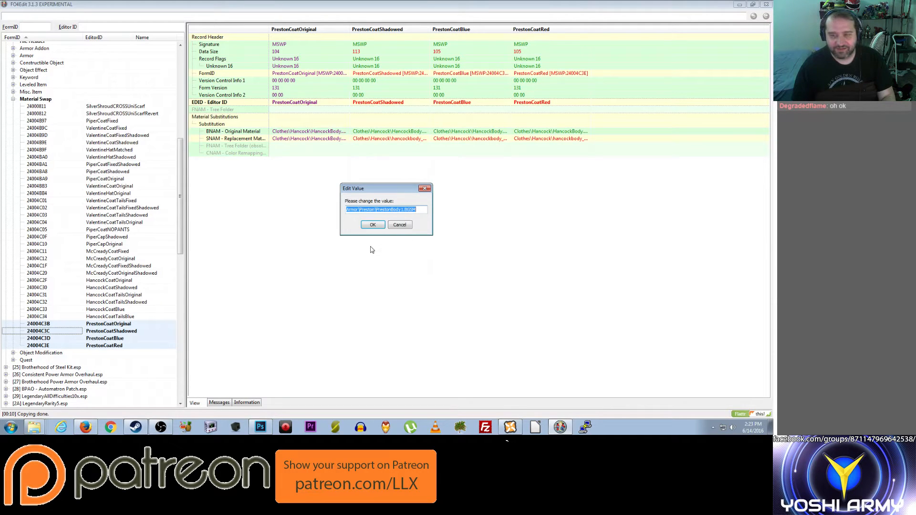
pyautogui.moveTo(378, 245)
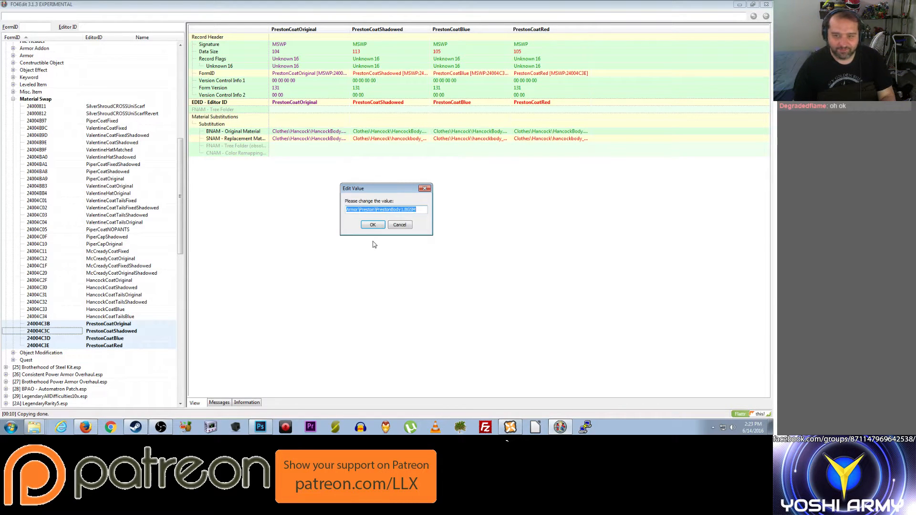
pyautogui.moveTo(352, 238)
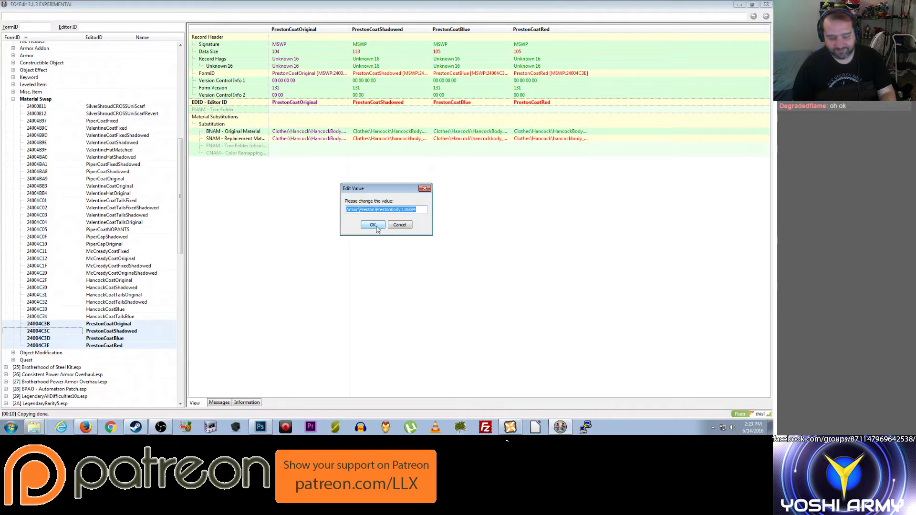
pyautogui.click(373, 224)
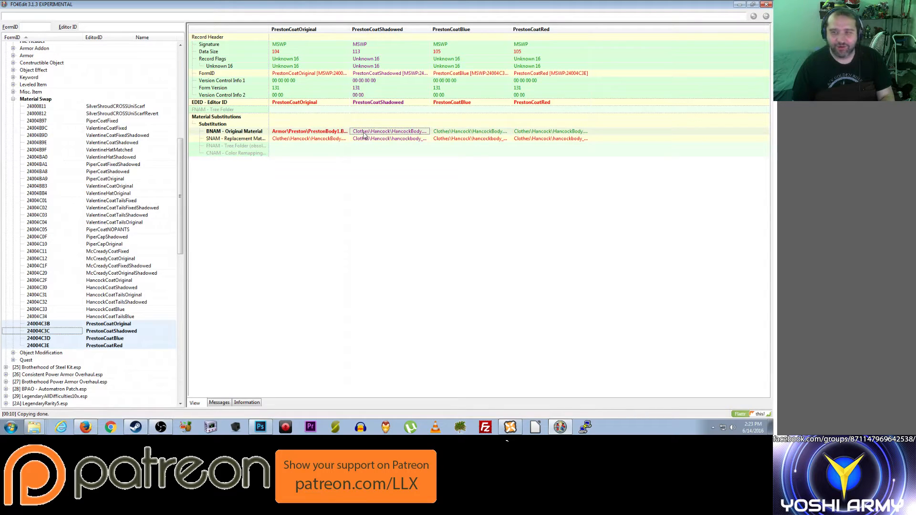
# Step: Set PrestonCoatBlue and PrestonCoatRed to use the Preston body material as original material
pyautogui.doubleClick(389, 131)
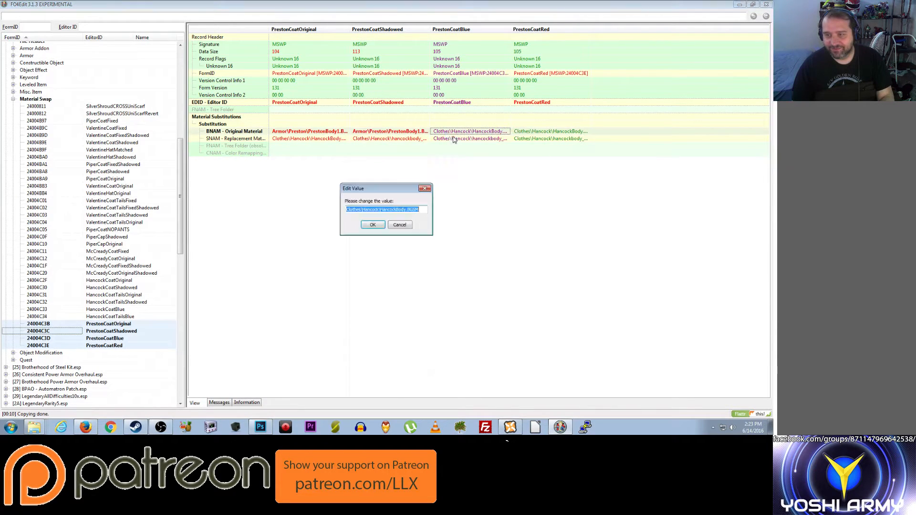
pyautogui.click(372, 224)
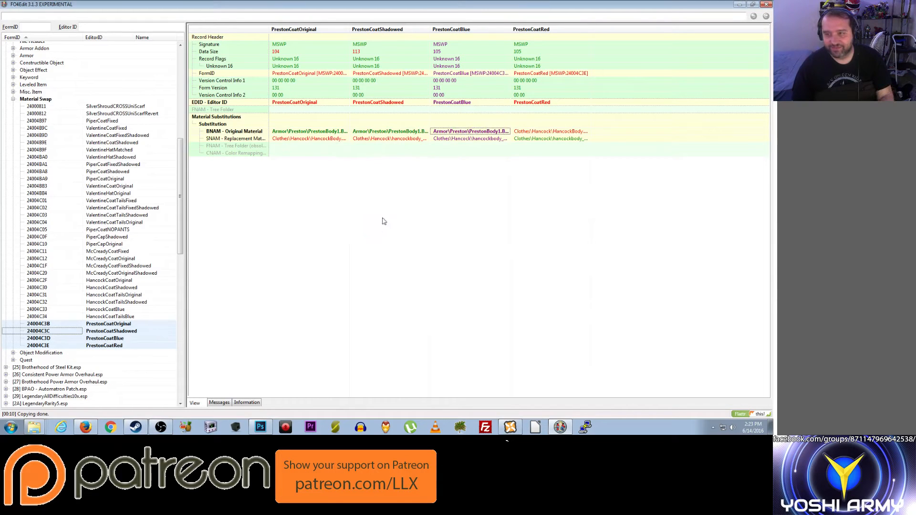
pyautogui.doubleClick(470, 138)
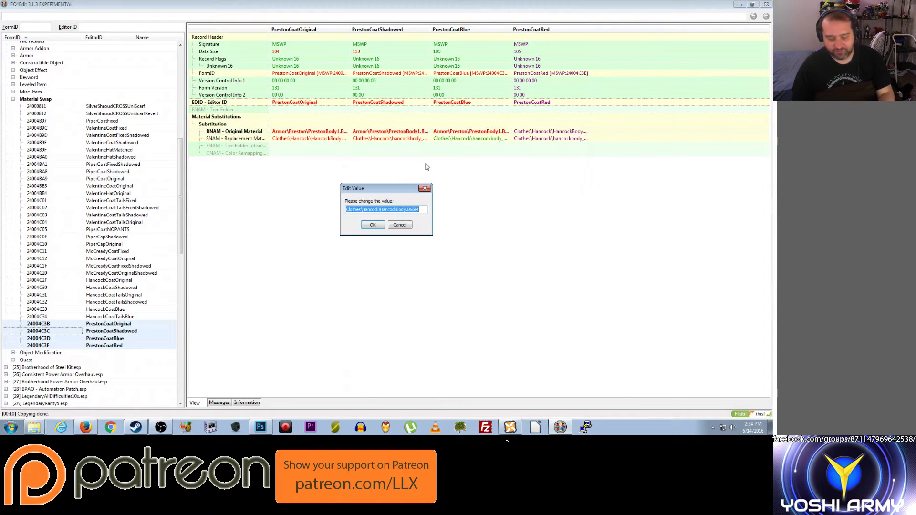
pyautogui.click(372, 225)
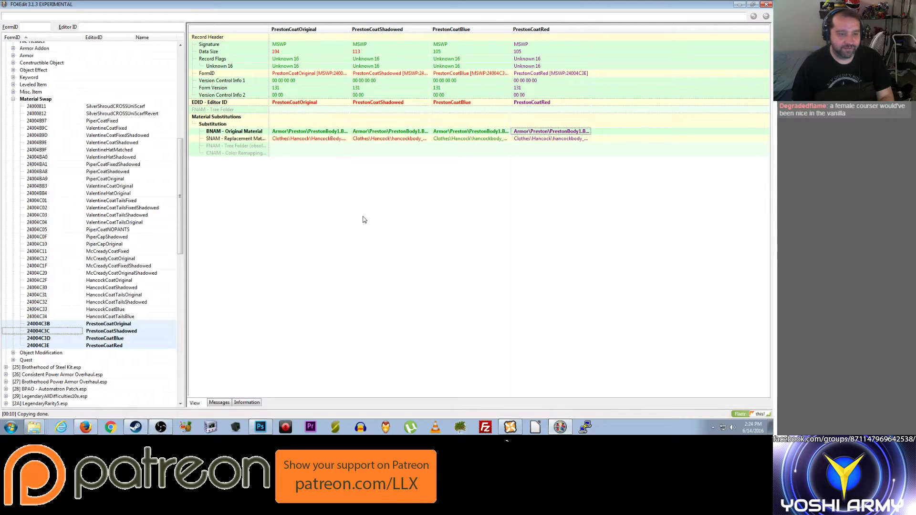
pyautogui.moveTo(315, 153)
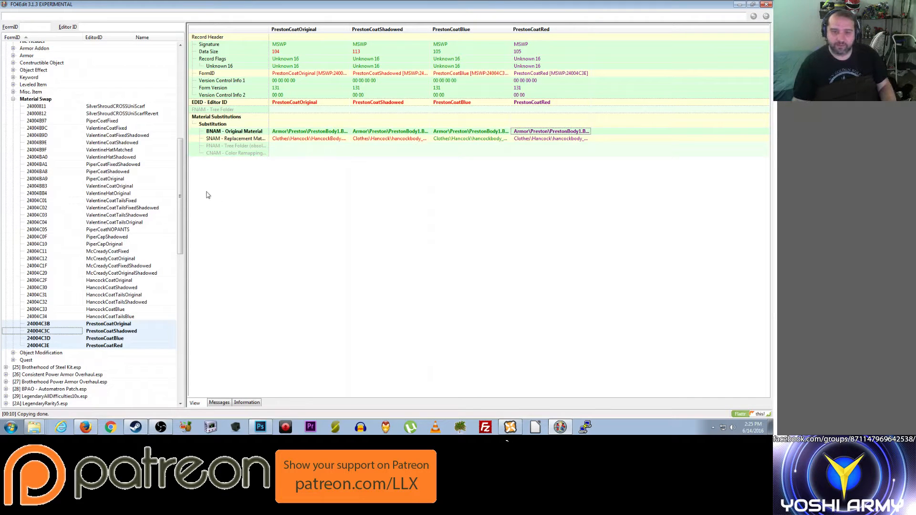
# Step: Expand FemaleSynths.esp and its Non-Player Character (Actor) group to reach EncSynthCourser02Female
pyautogui.scroll(-3)
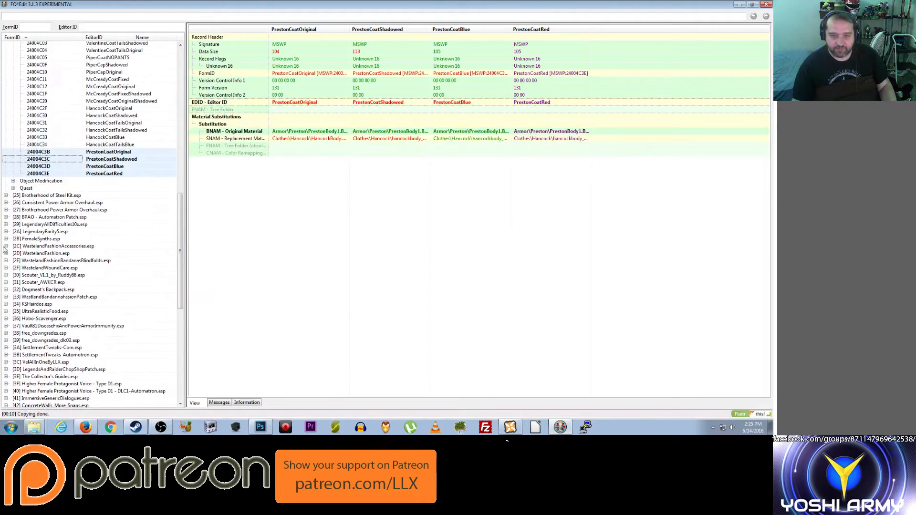
pyautogui.click(5, 239)
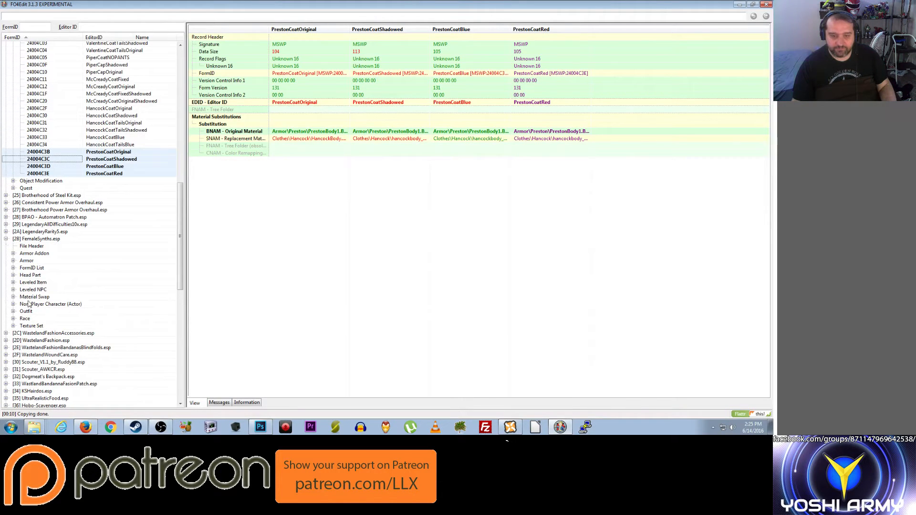
pyautogui.click(13, 289)
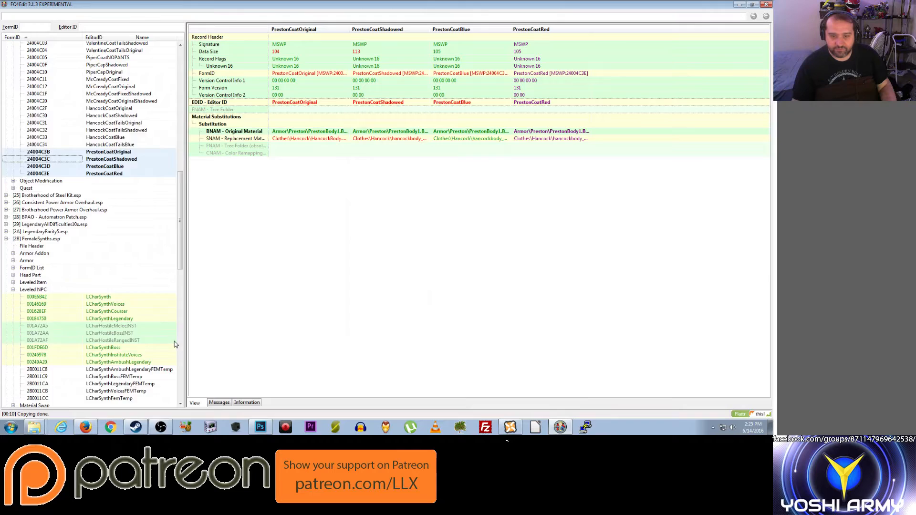
pyautogui.scroll(-3)
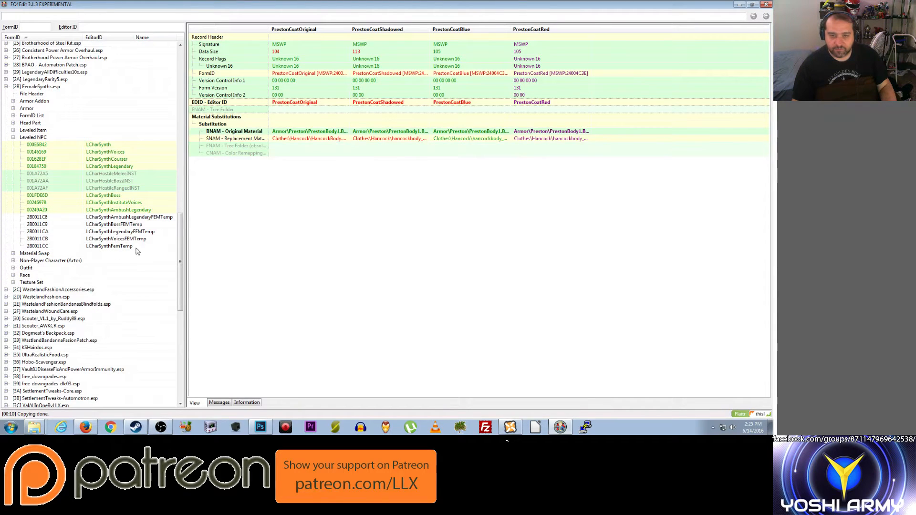
pyautogui.click(12, 137)
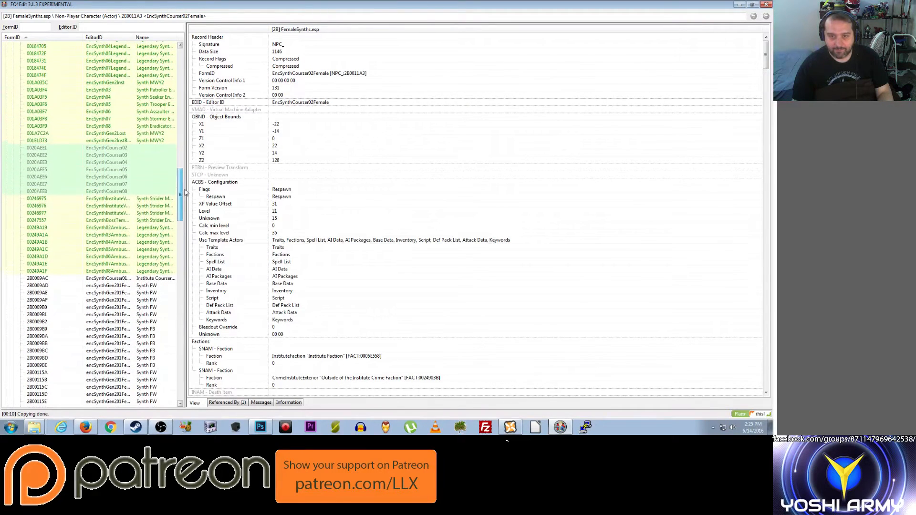
# Step: Compare EncSynthCourser02 with its female copy, then lay out Courser02Female–08Female in columns
pyautogui.rightClick(34, 147)
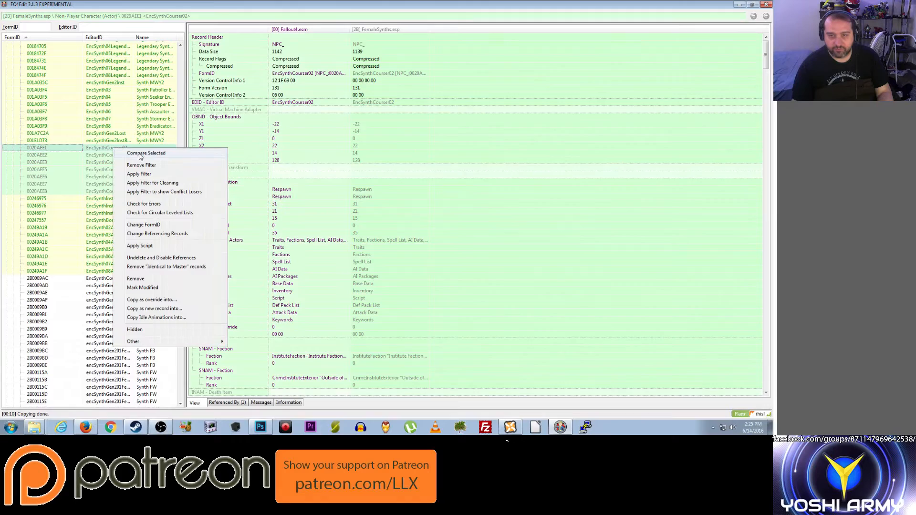
pyautogui.click(145, 152)
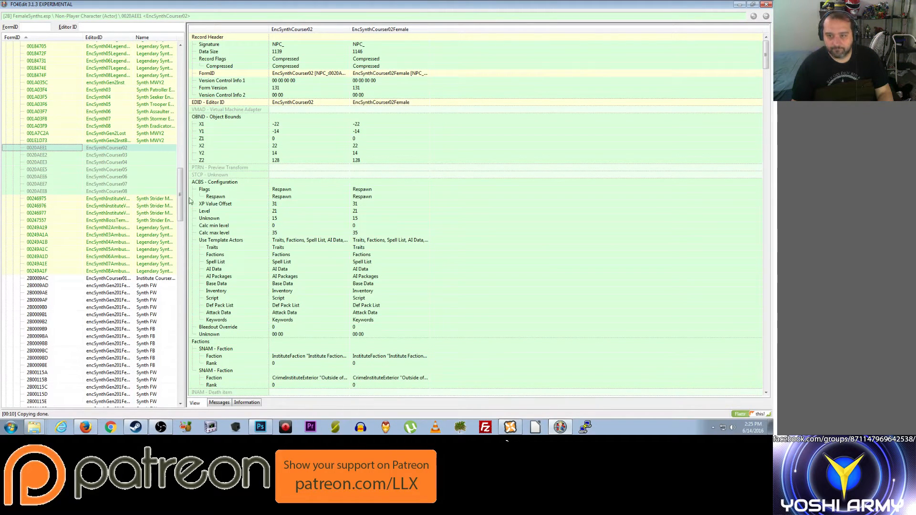
pyautogui.scroll(-3)
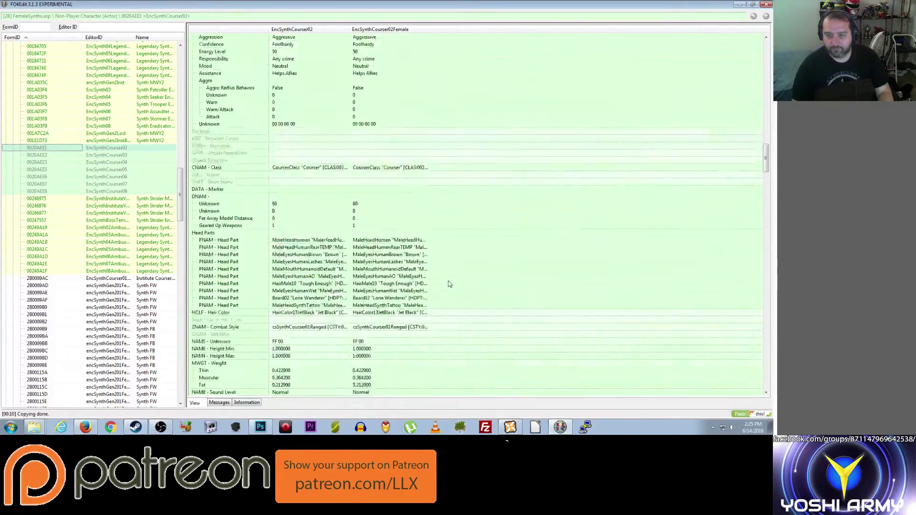
pyautogui.scroll(-3)
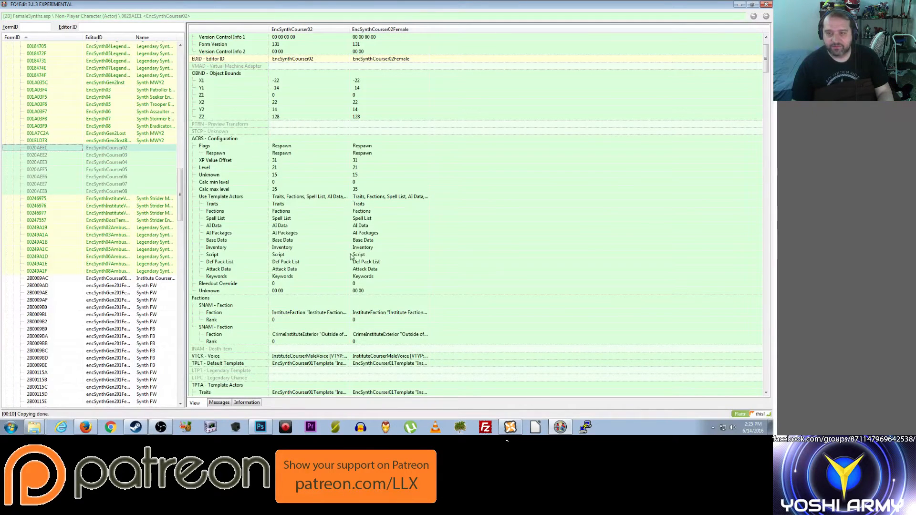
pyautogui.click(29, 242)
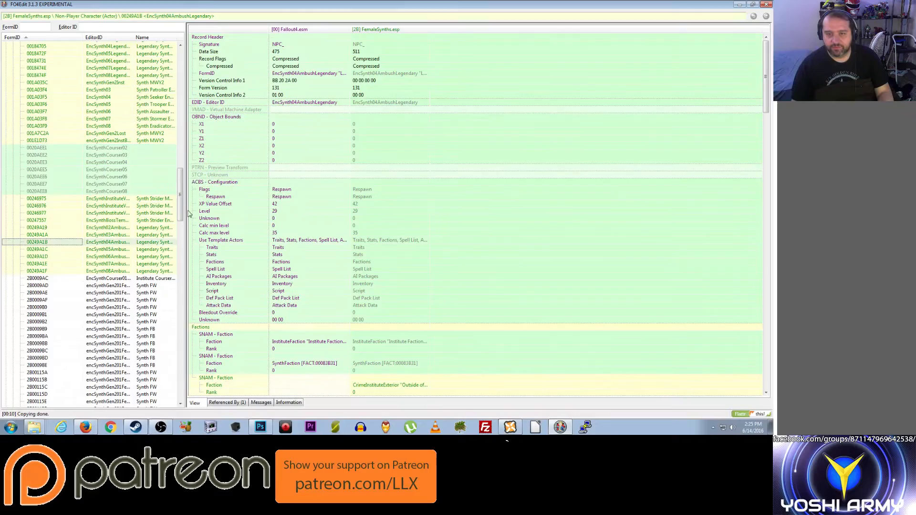
pyautogui.scroll(-3)
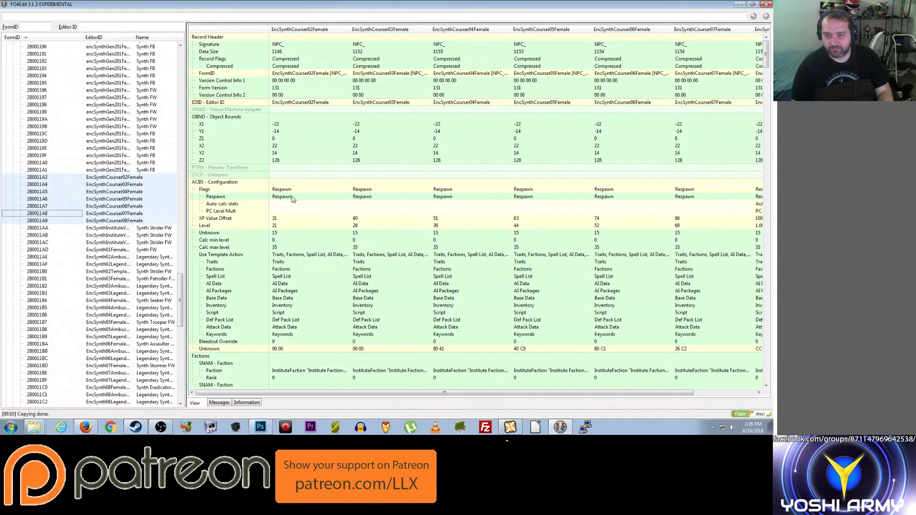
# Step: Tick Female on the first courser's flags and copy it to all selected courser records
pyautogui.rightClick(294, 196)
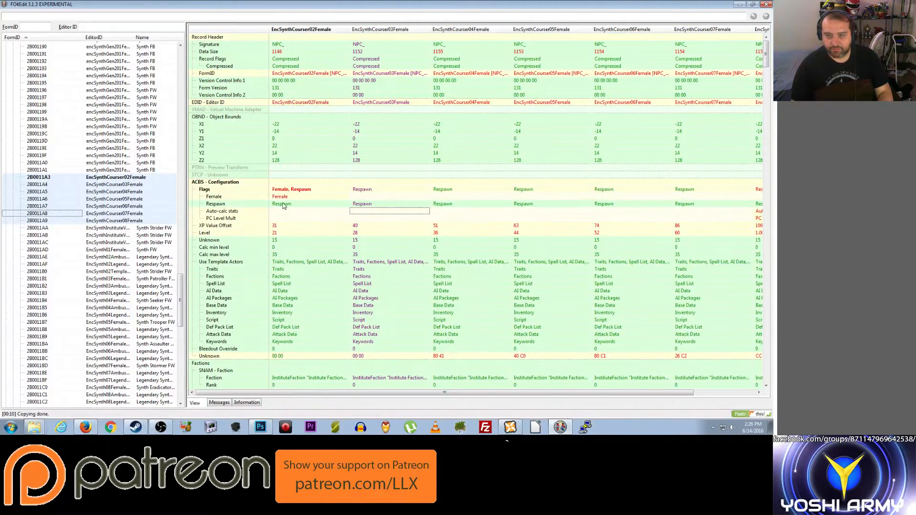
pyautogui.rightClick(280, 196)
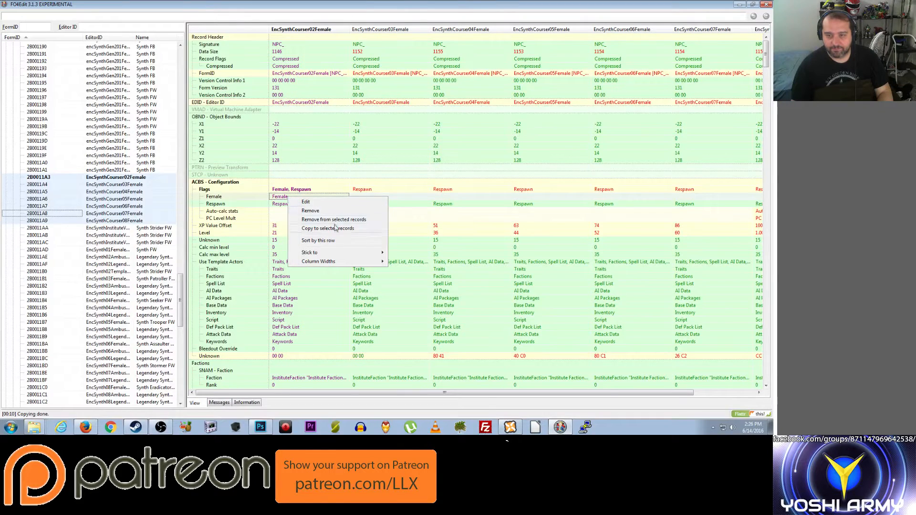
pyautogui.click(326, 229)
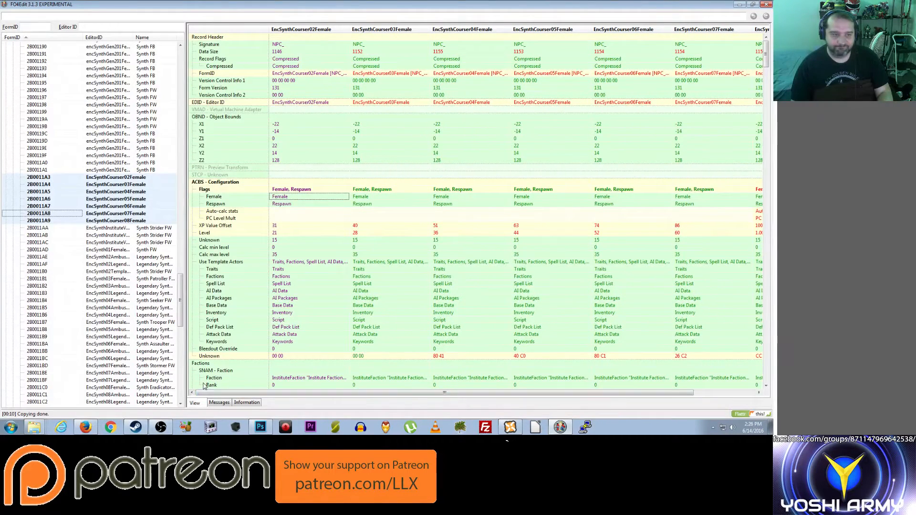
pyautogui.scroll(-3)
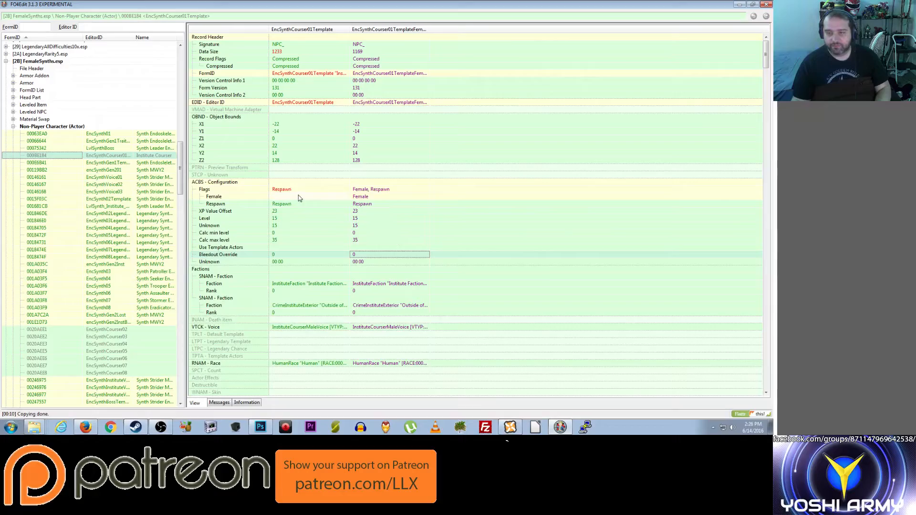
# Step: Scroll the template/female comparison down through head parts and texture to the Character Gen Morphs
pyautogui.scroll(-3)
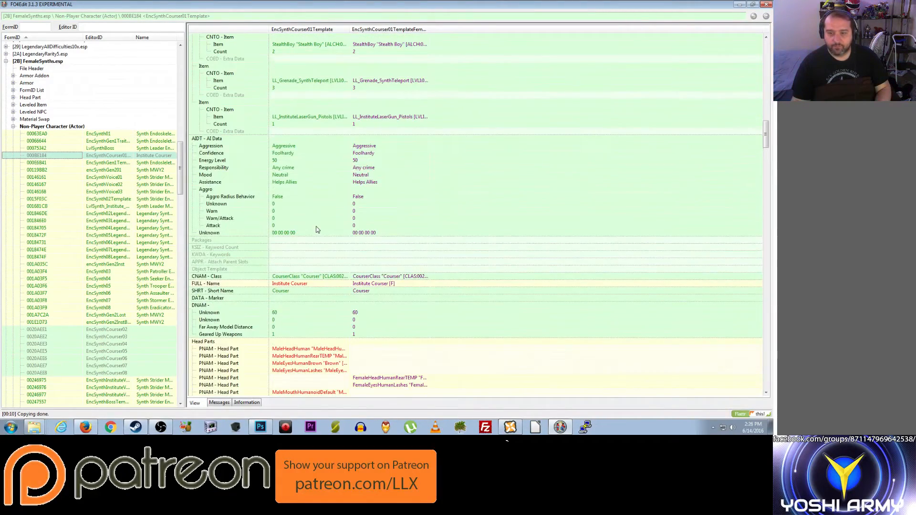
pyautogui.scroll(-3)
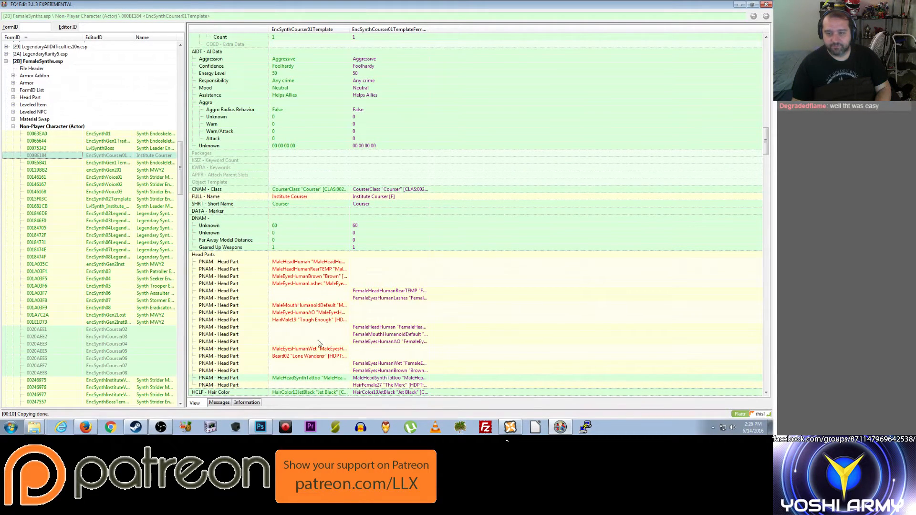
pyautogui.scroll(-3)
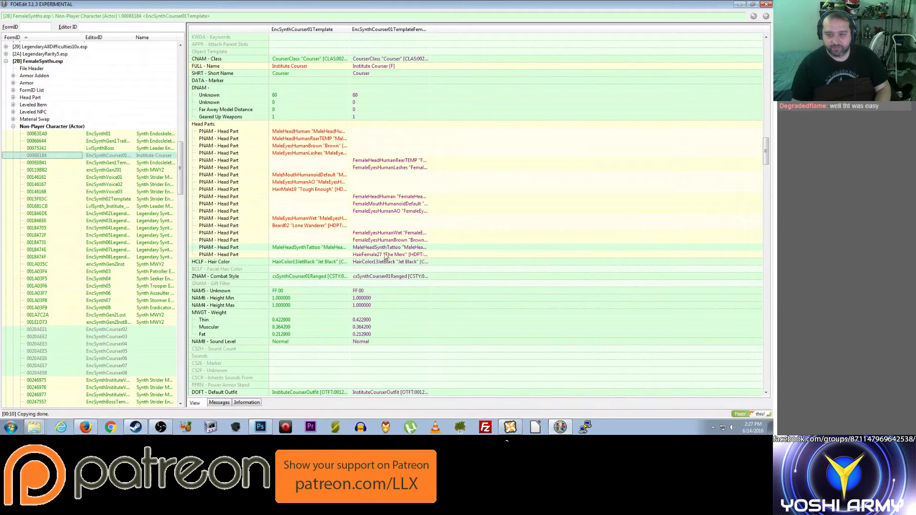
pyautogui.moveTo(301, 200)
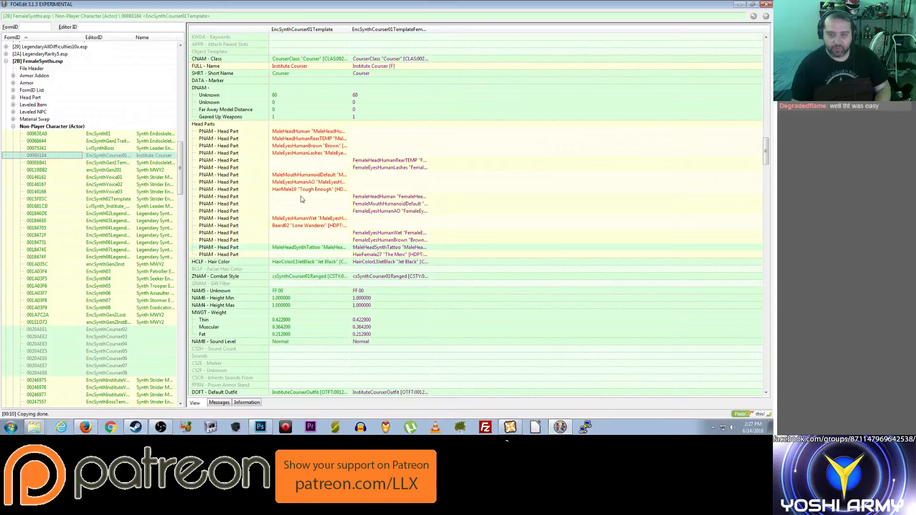
pyautogui.scroll(-3)
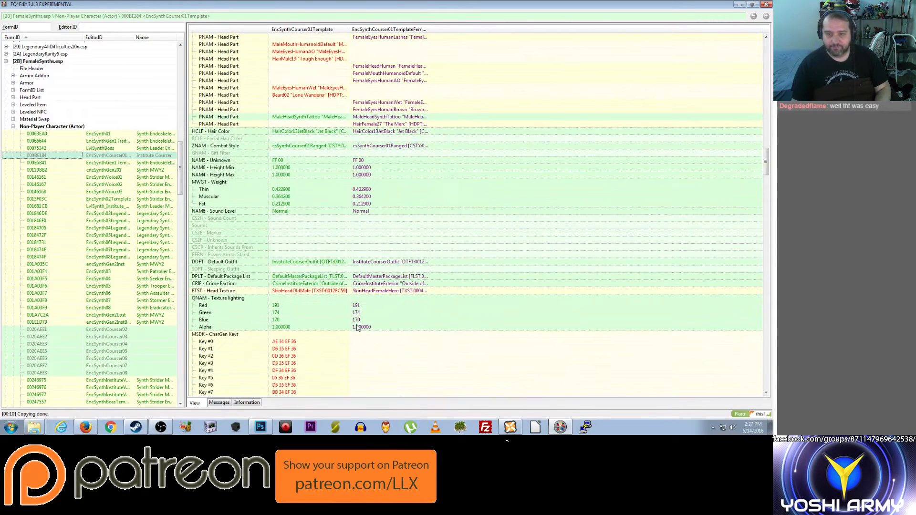
pyautogui.scroll(-3)
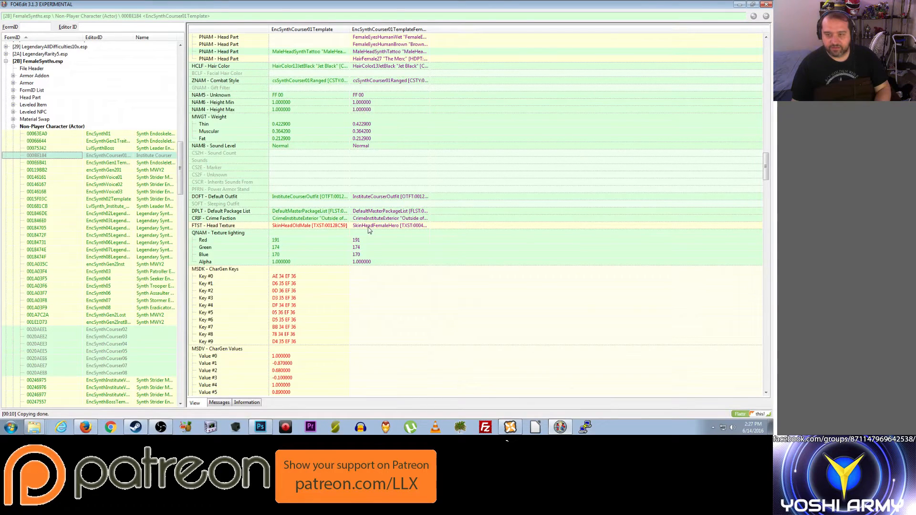
pyautogui.moveTo(344, 274)
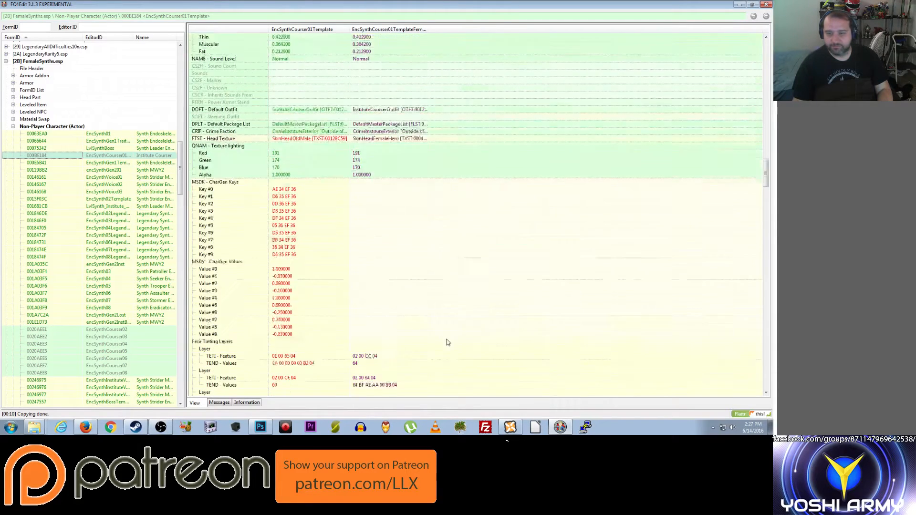
pyautogui.scroll(-3)
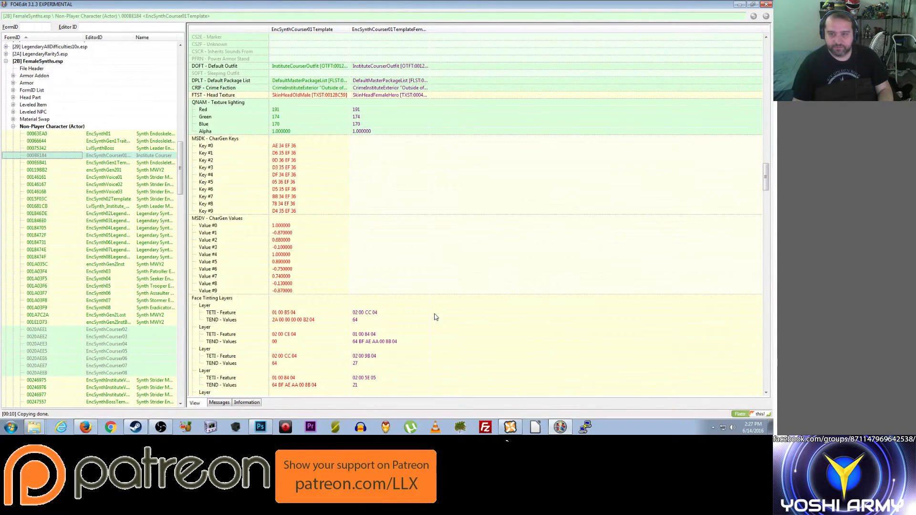
pyautogui.scroll(-3)
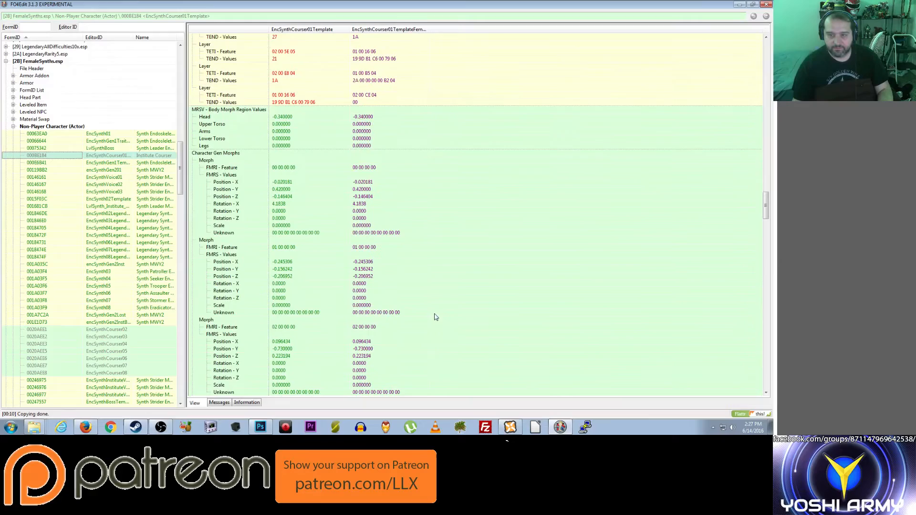
pyautogui.scroll(-3)
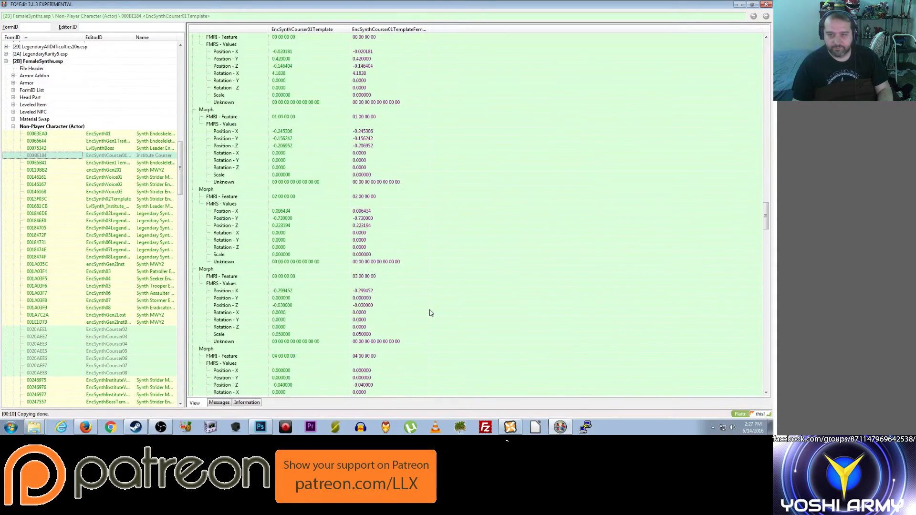
pyautogui.scroll(-3)
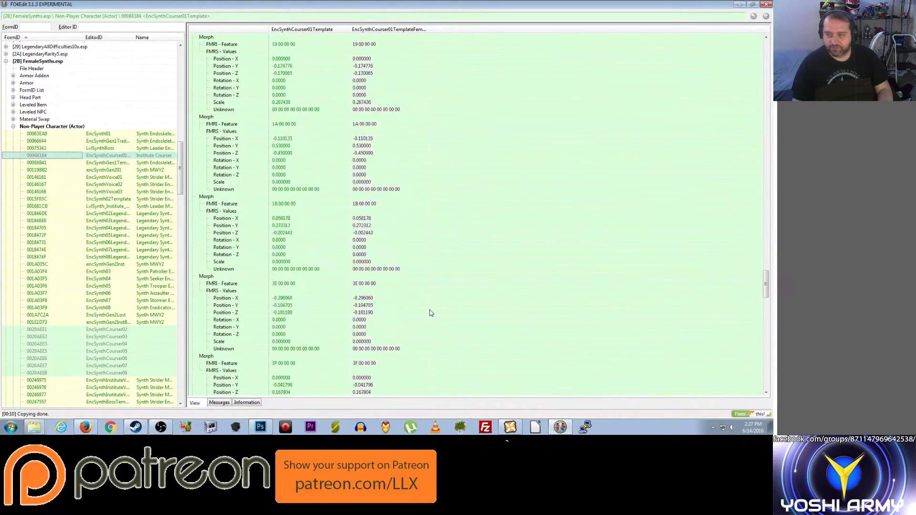
pyautogui.scroll(-3)
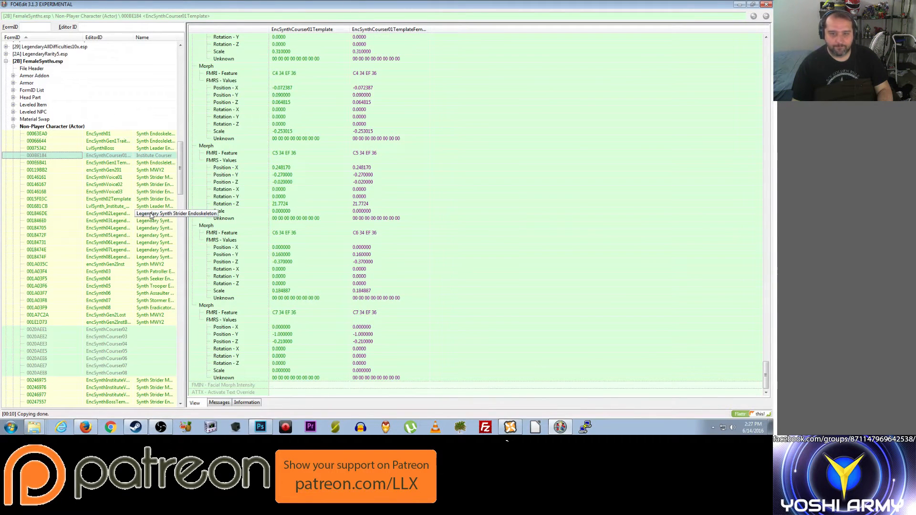
# Step: View EncSynth02Legendary and EncSynth01, then select EncSynth01FemaleWhiteSlim and the female synth records
pyautogui.click(30, 213)
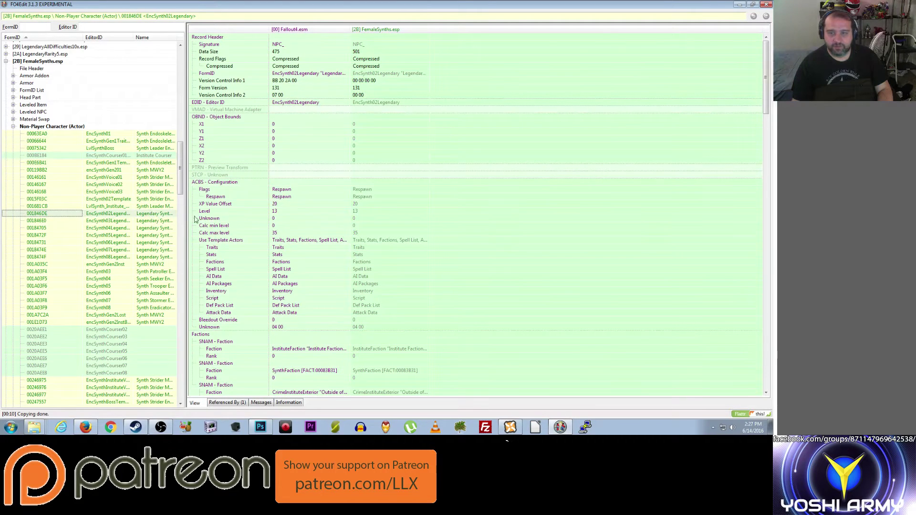
pyautogui.click(31, 134)
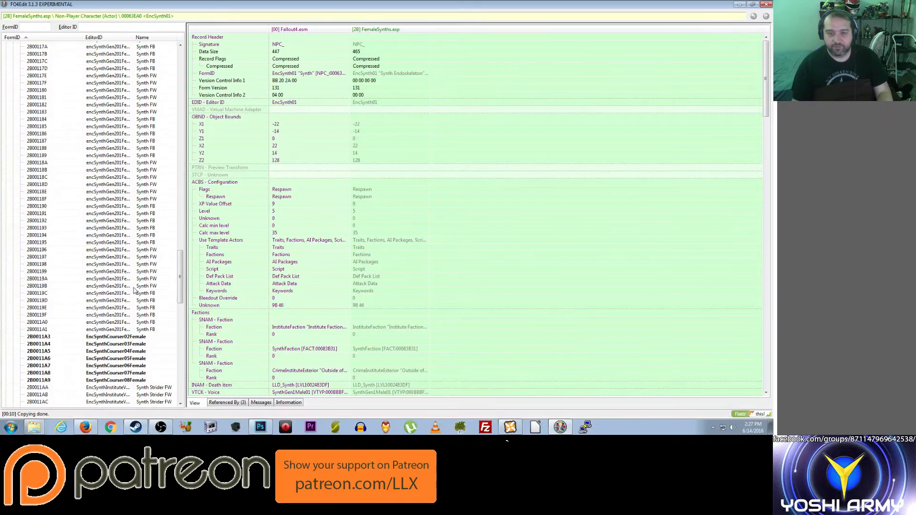
pyautogui.scroll(-3)
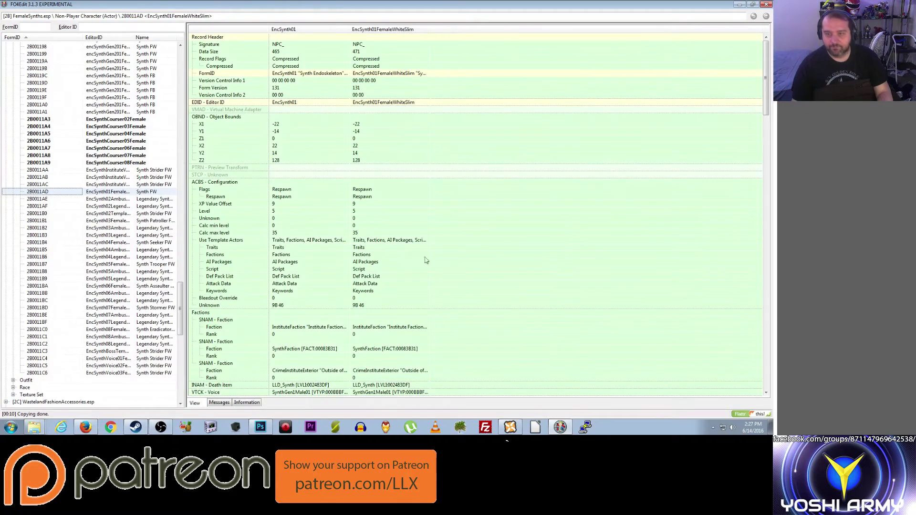
pyautogui.scroll(-3)
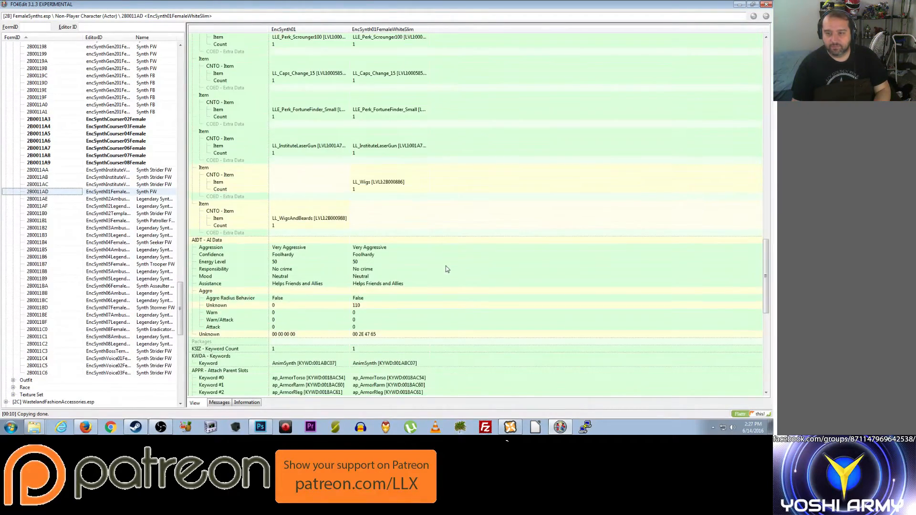
pyautogui.scroll(-3)
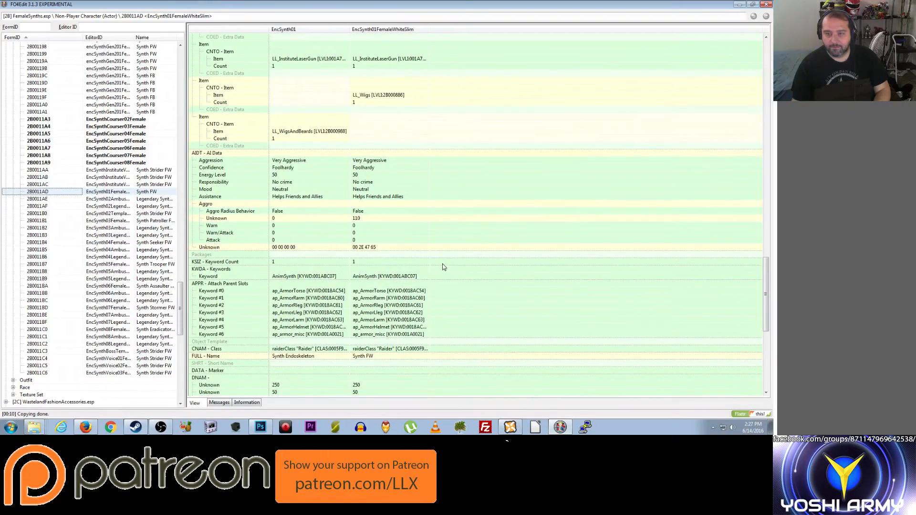
pyautogui.scroll(-3)
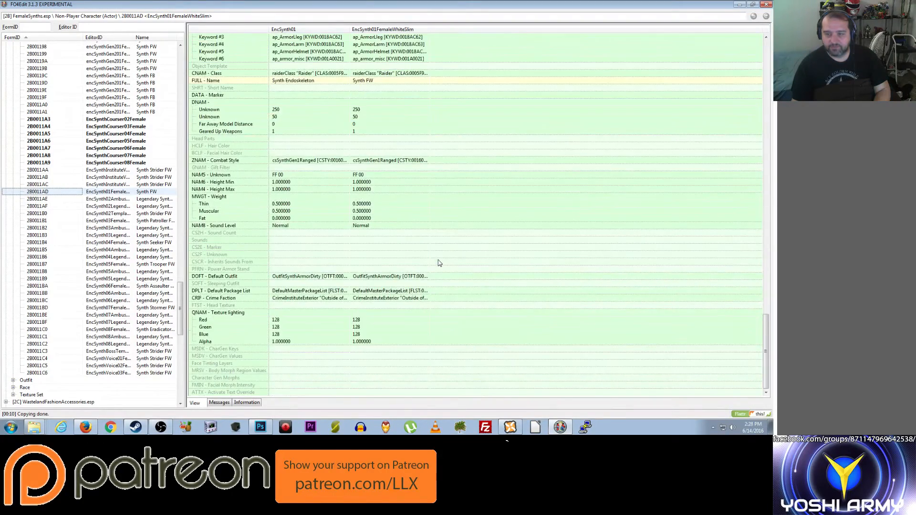
pyautogui.scroll(-3)
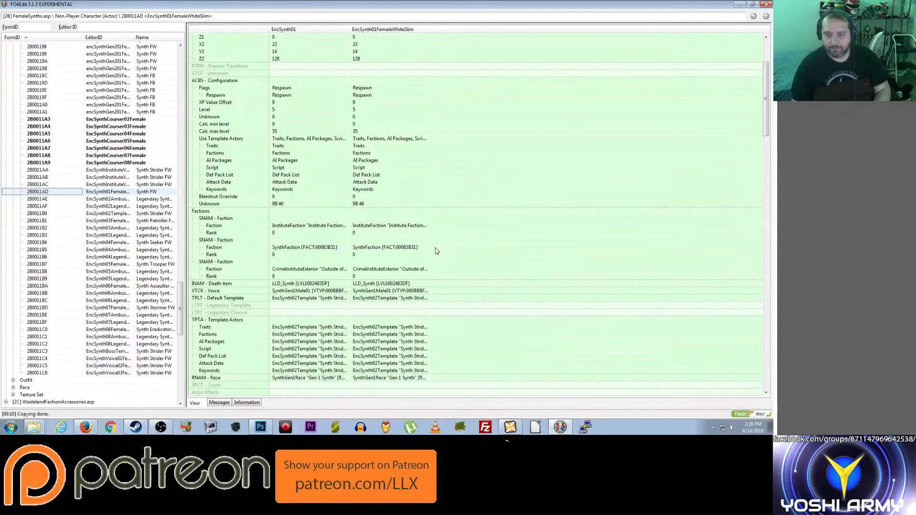
pyautogui.moveTo(190, 246)
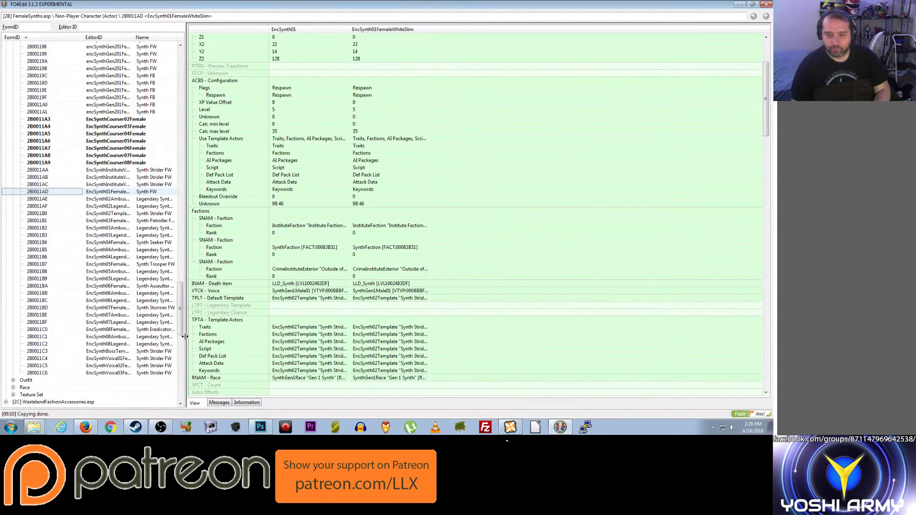
pyautogui.click(36, 170)
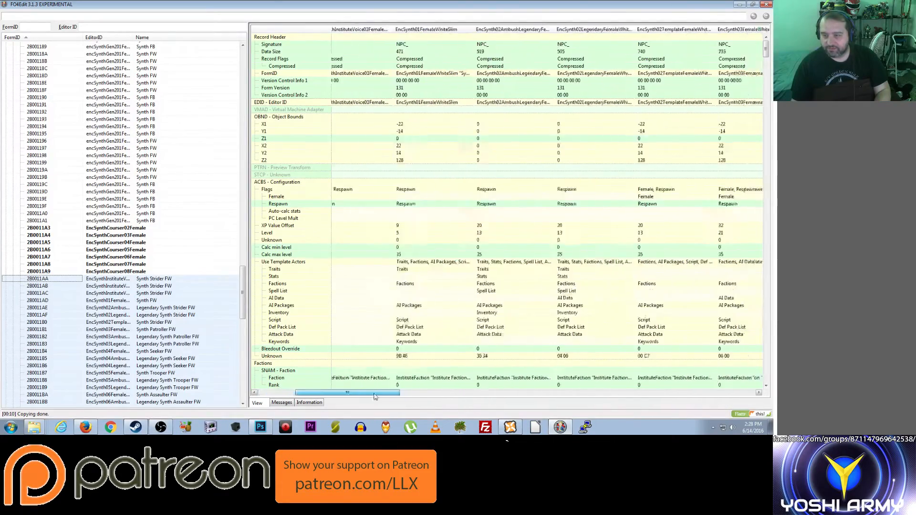
# Step: Copy the Female flag value across all selected female synth records
pyautogui.moveTo(374, 392); pyautogui.dragTo(678, 392)
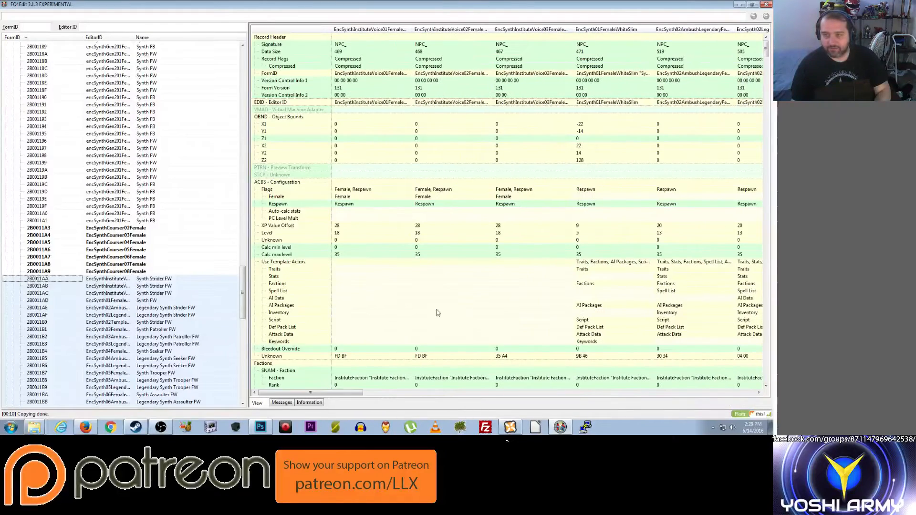
pyautogui.rightClick(512, 197)
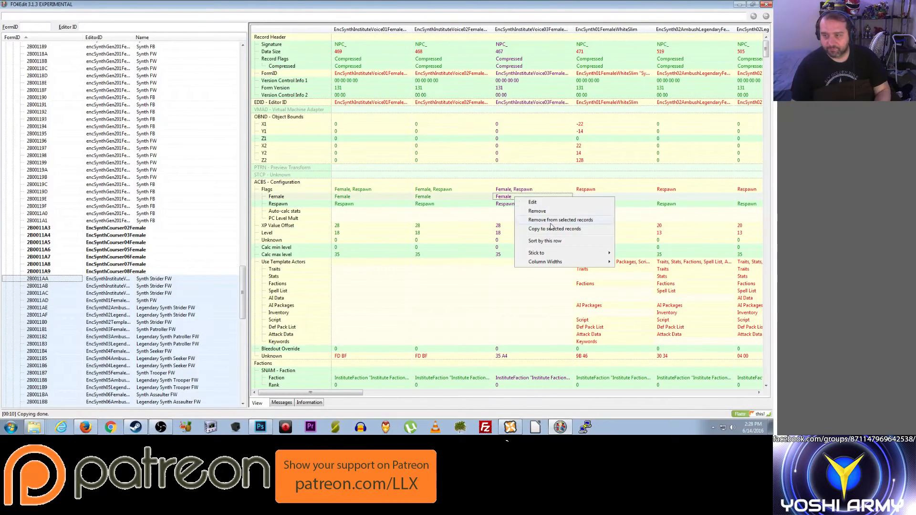
pyautogui.click(559, 220)
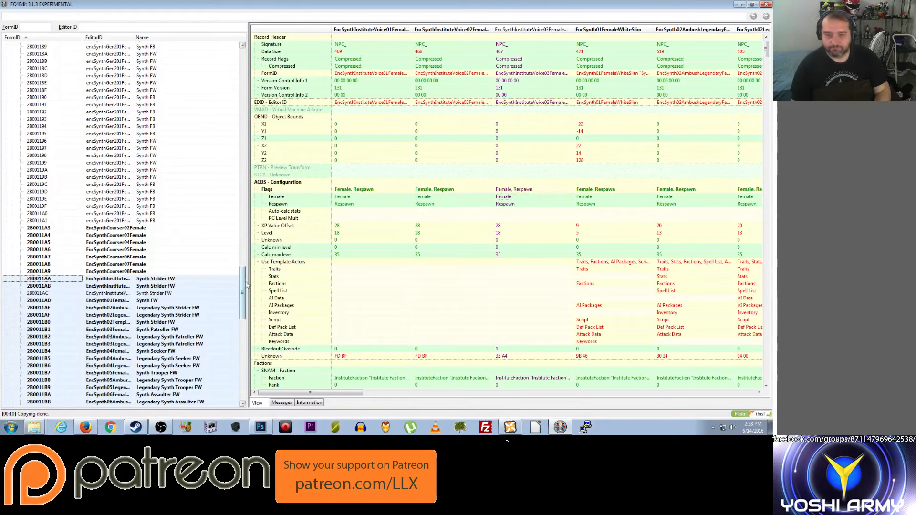
# Step: Compare the Gen 2 female synth records and confirm they carry the Female flag
pyautogui.click(36, 293)
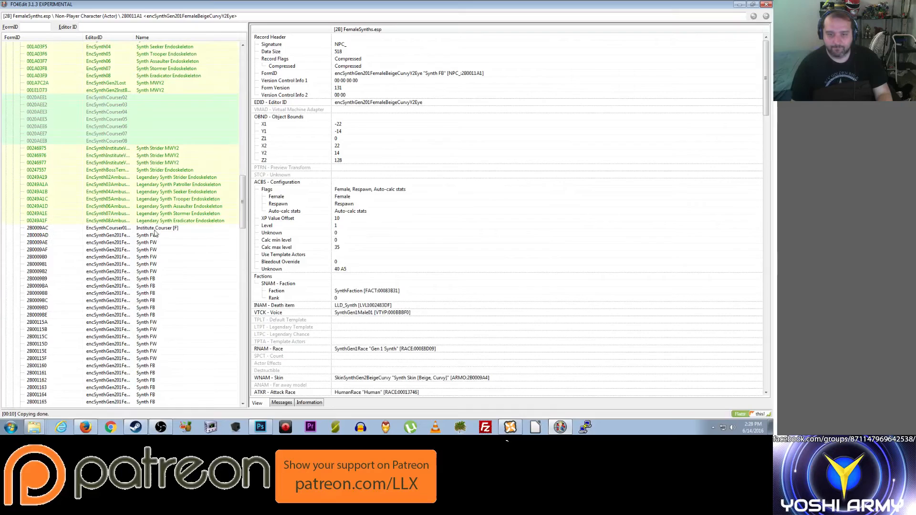
pyautogui.rightClick(38, 227)
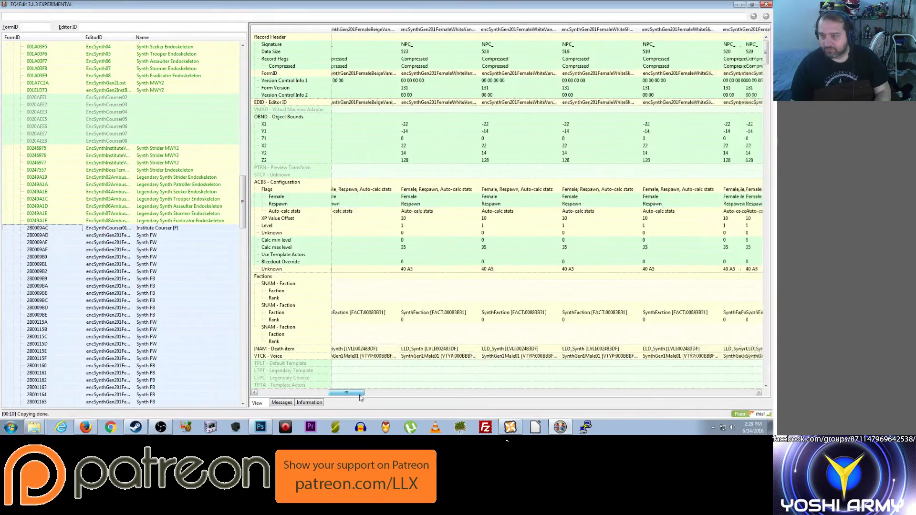
pyautogui.moveTo(348, 392); pyautogui.dragTo(736, 393)
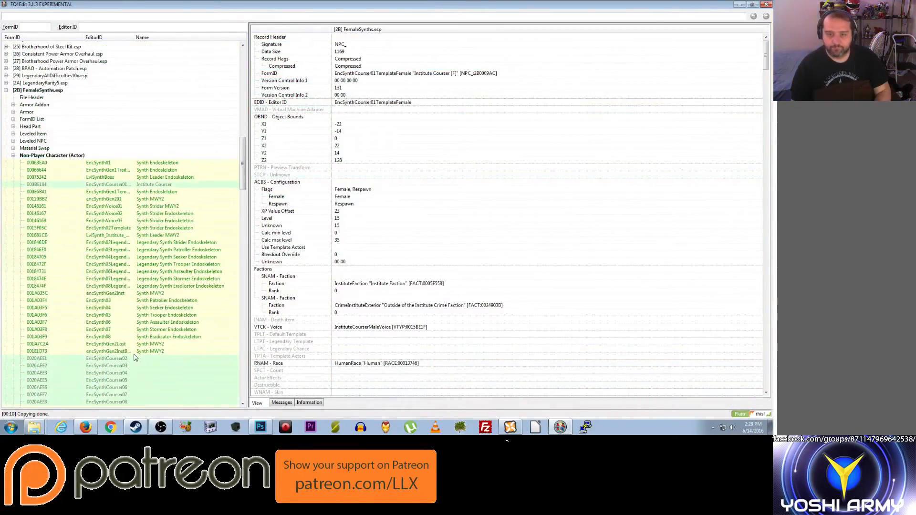
# Step: Inspect a Gen 2 female synth record and EncSynth02AmbushLegendary against Fallout4.esm
pyautogui.scroll(-3)
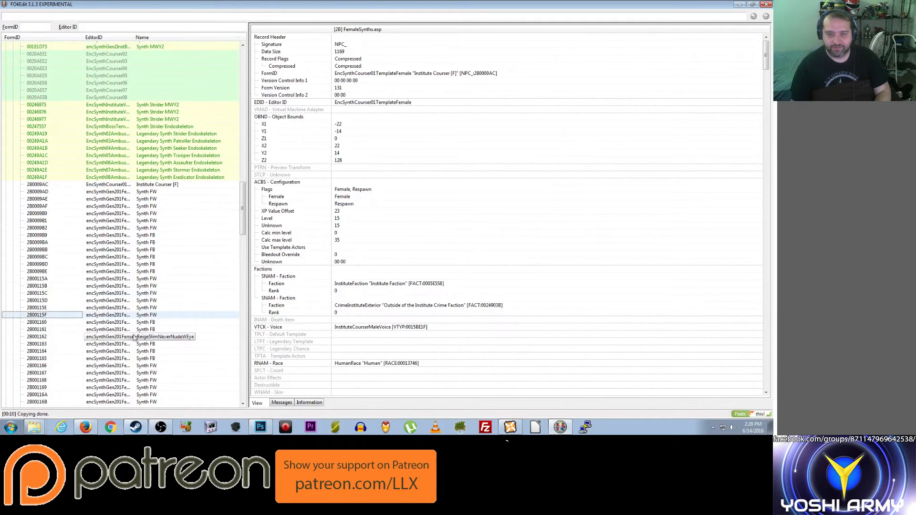
pyautogui.click(31, 191)
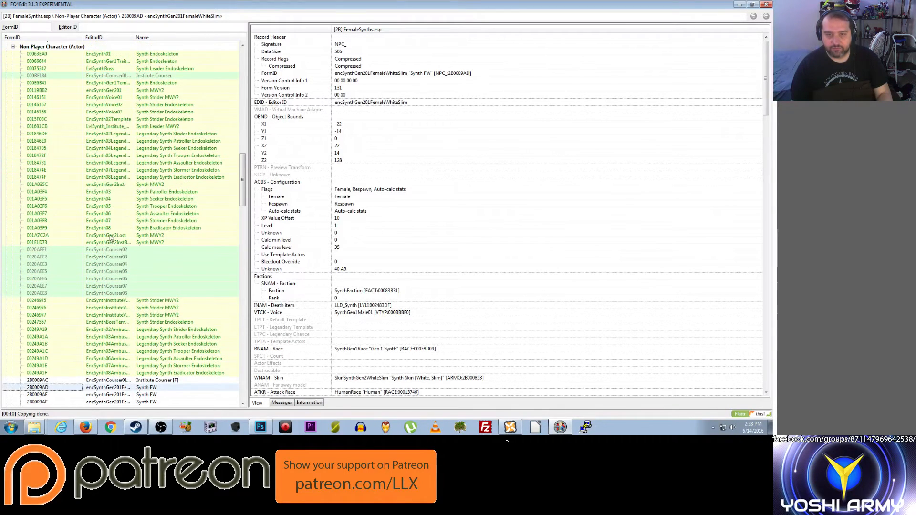
pyautogui.scroll(-3)
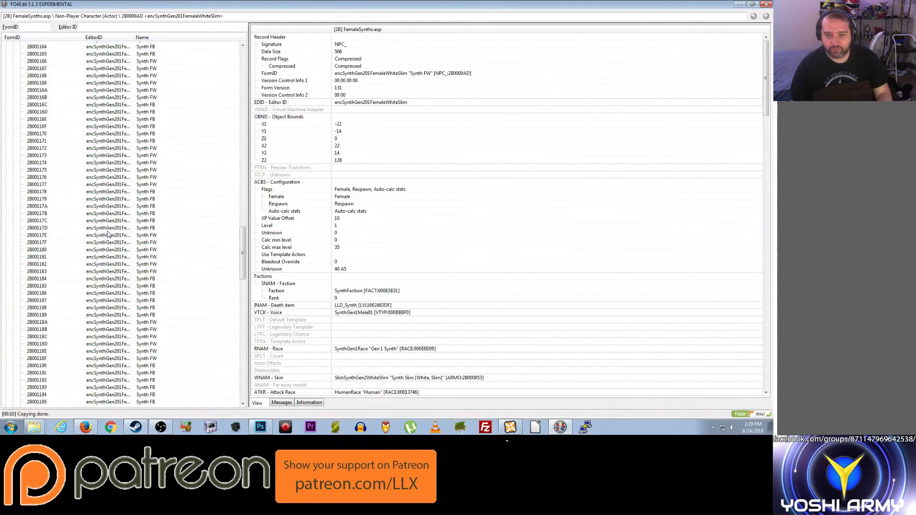
pyautogui.scroll(-3)
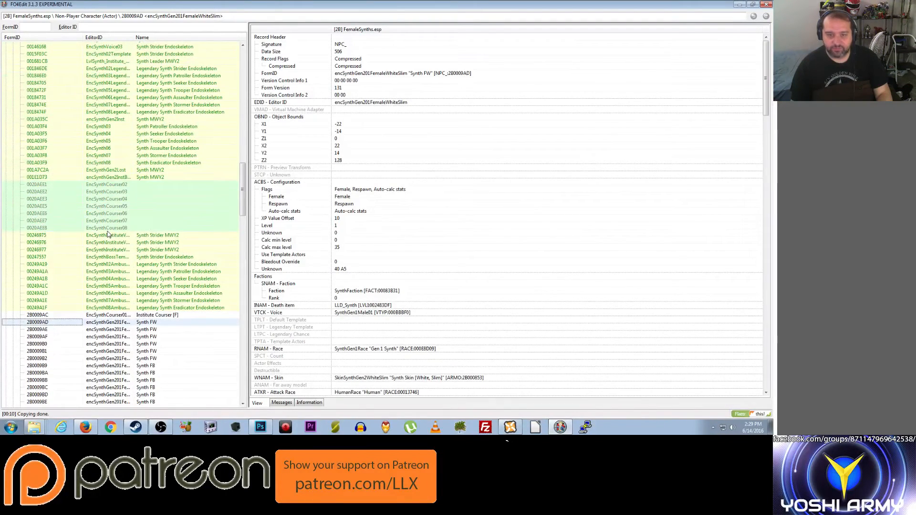
pyautogui.doubleClick(107, 263)
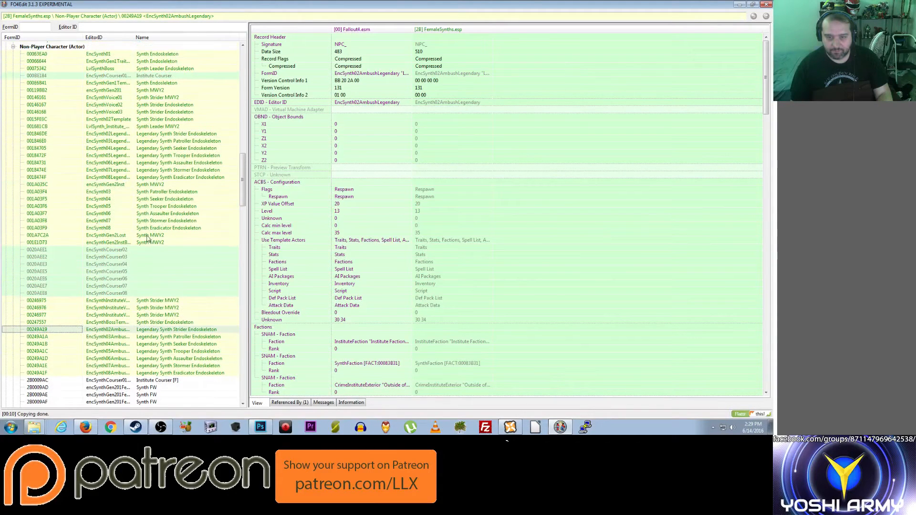
# Step: Inspect encSynthGen2InstBlack and EncSynthInstituteVoice01 down to EncSynthVoice01FemaleWhiteSlim's flags
pyautogui.click(105, 243)
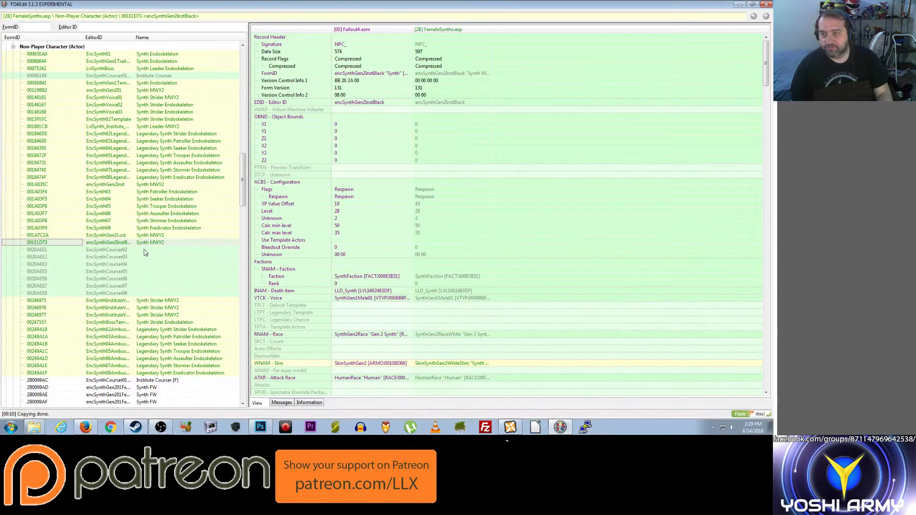
pyautogui.scroll(-3)
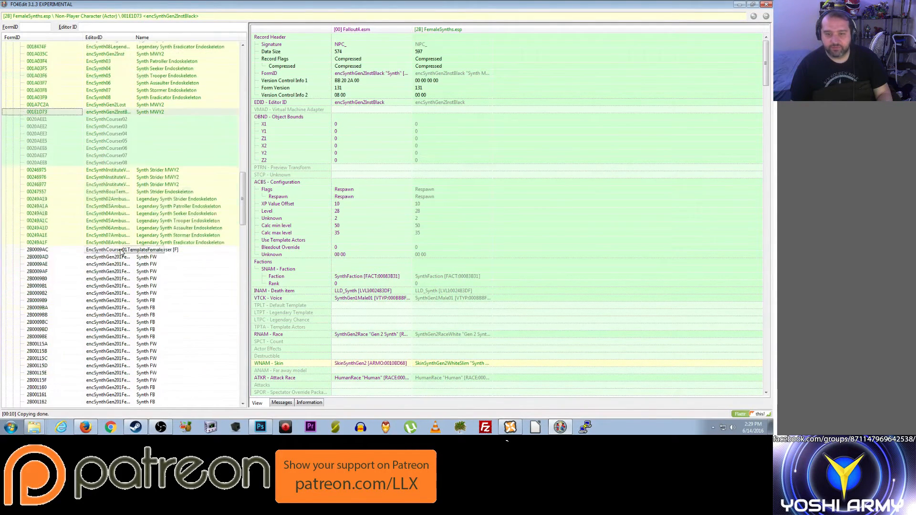
pyautogui.scroll(-3)
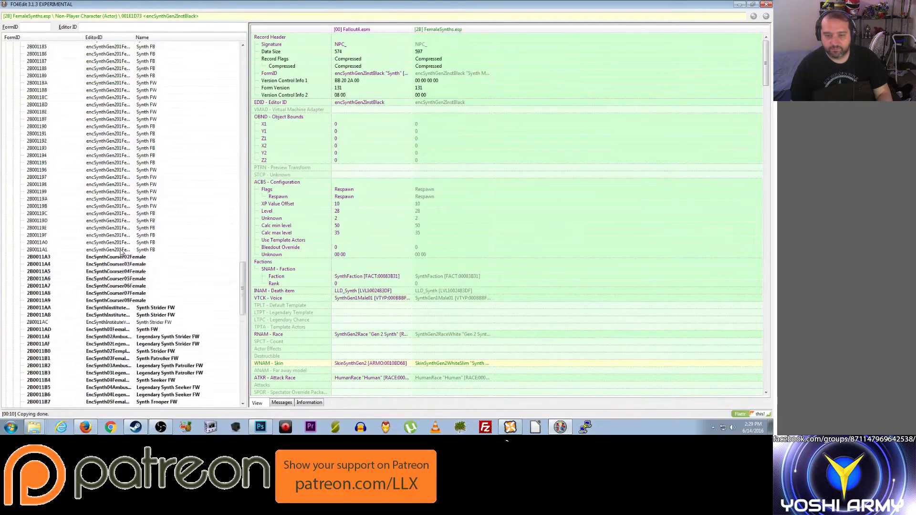
pyautogui.scroll(-3)
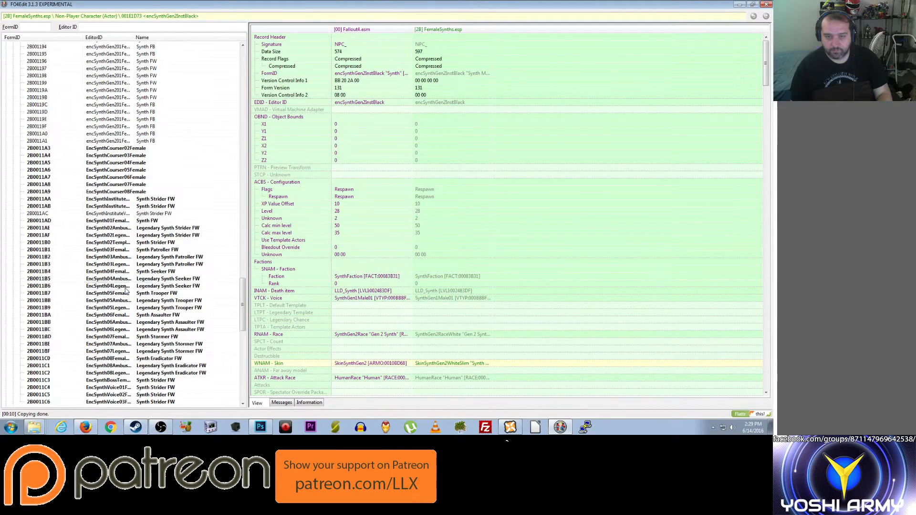
pyautogui.scroll(-3)
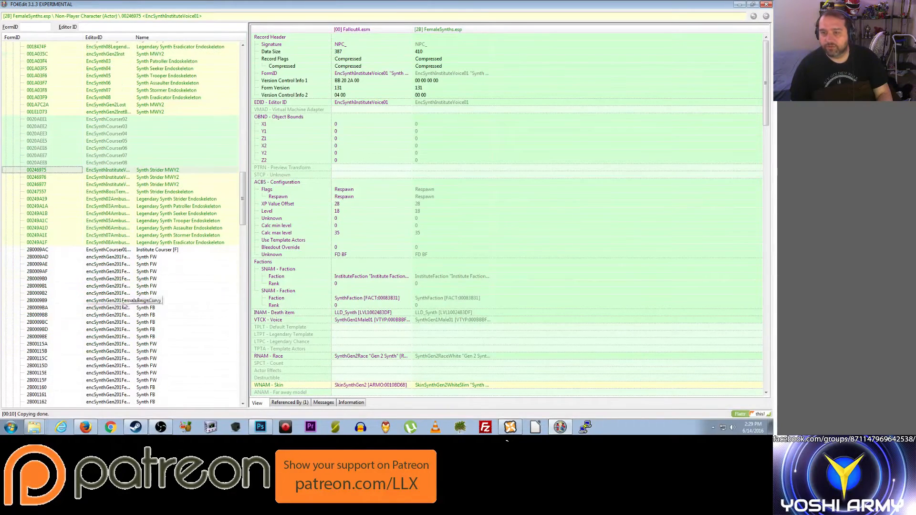
pyautogui.scroll(-3)
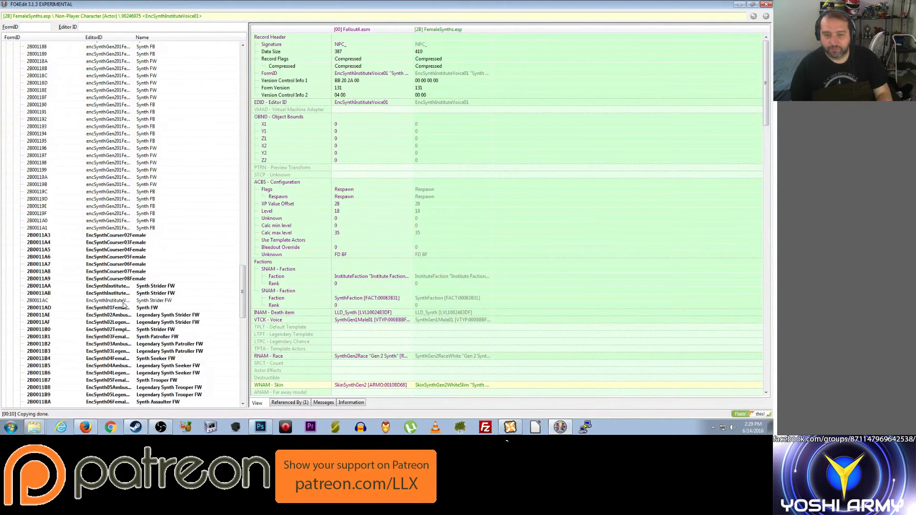
pyautogui.scroll(-3)
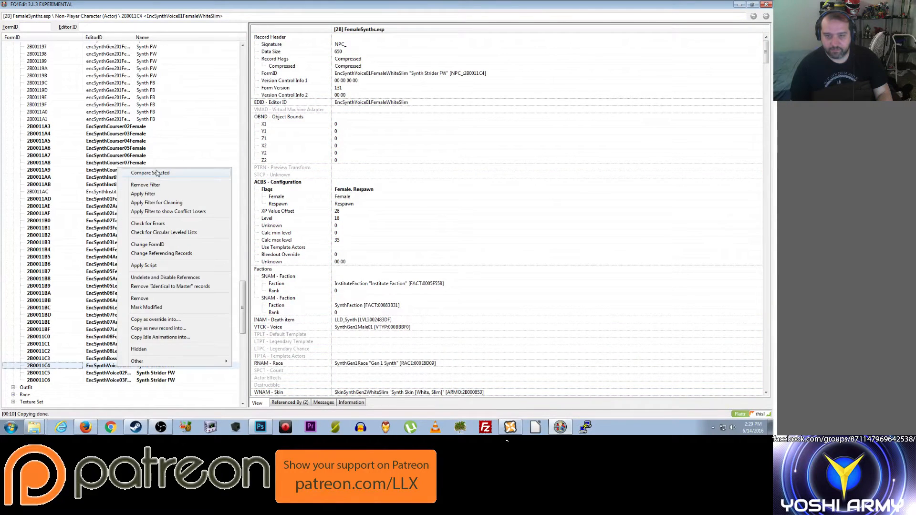
# Step: Compare EncSynthInstituteVoice01 with its female white-slim copy, ending on EncSynth06AmbushLegendaryFemaleWhiteSlim
pyautogui.click(150, 173)
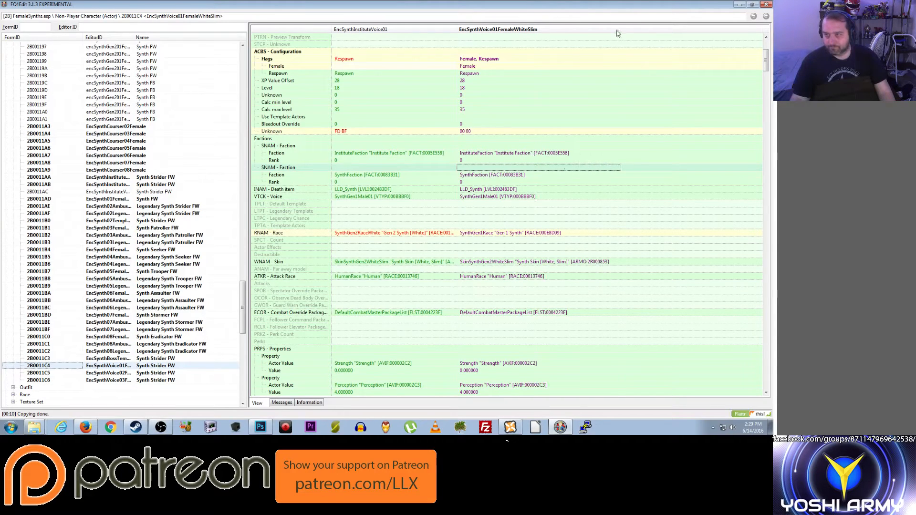
pyautogui.moveTo(482, 230)
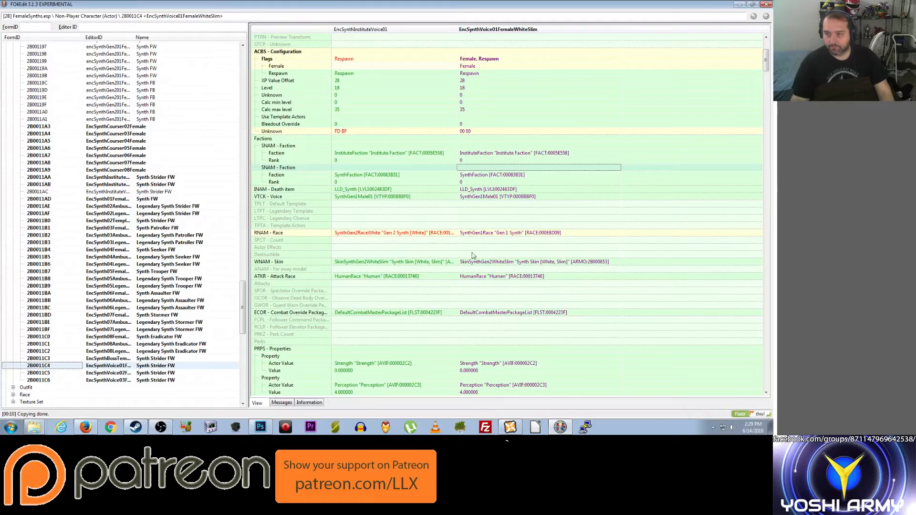
pyautogui.moveTo(430, 86)
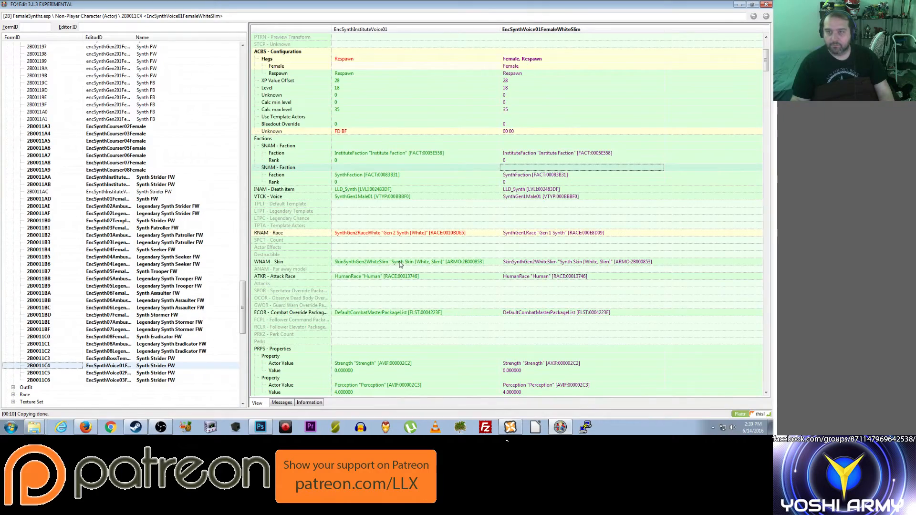
pyautogui.scroll(-3)
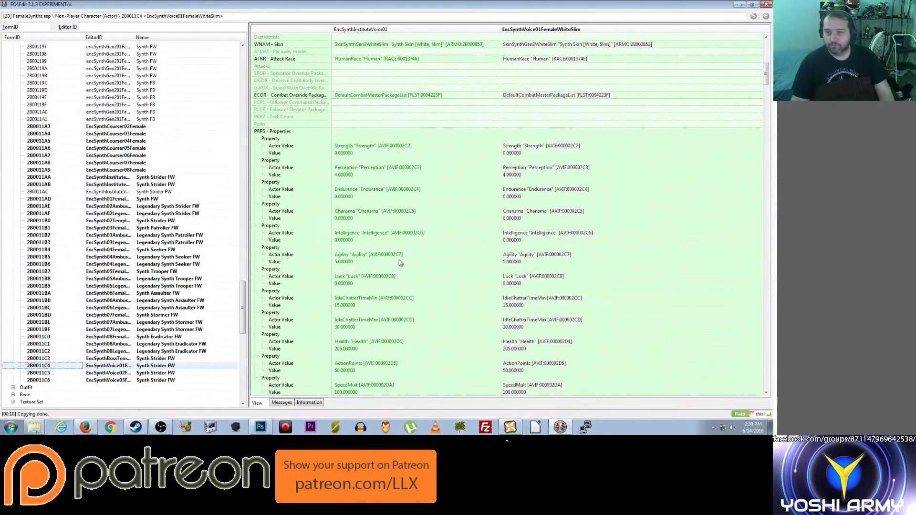
pyautogui.scroll(-3)
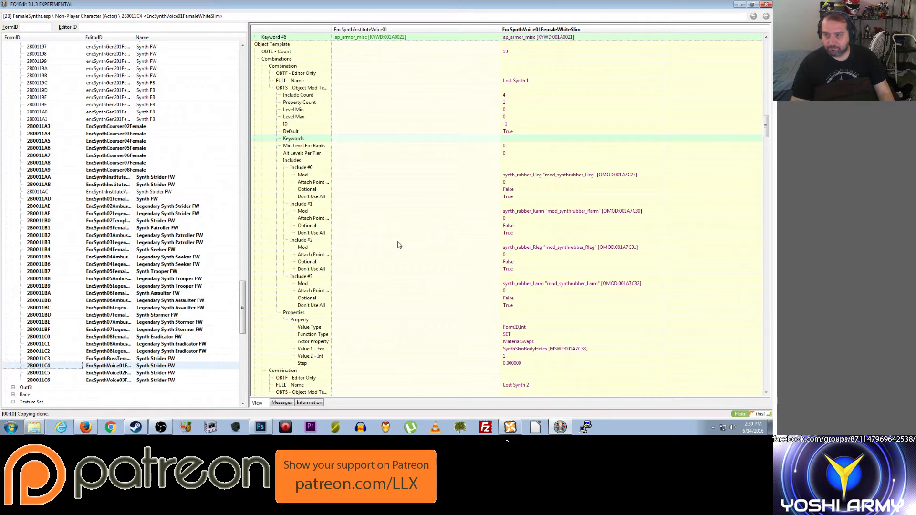
pyautogui.scroll(-3)
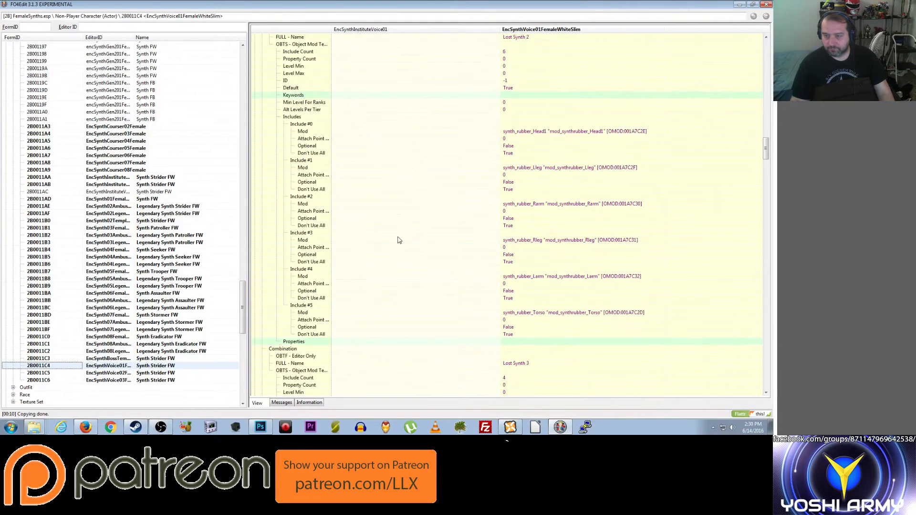
pyautogui.scroll(-3)
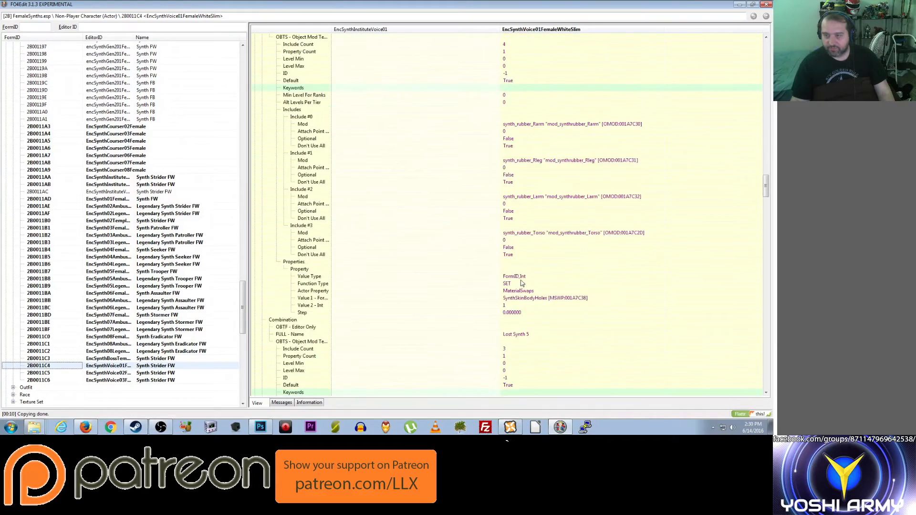
pyautogui.scroll(-3)
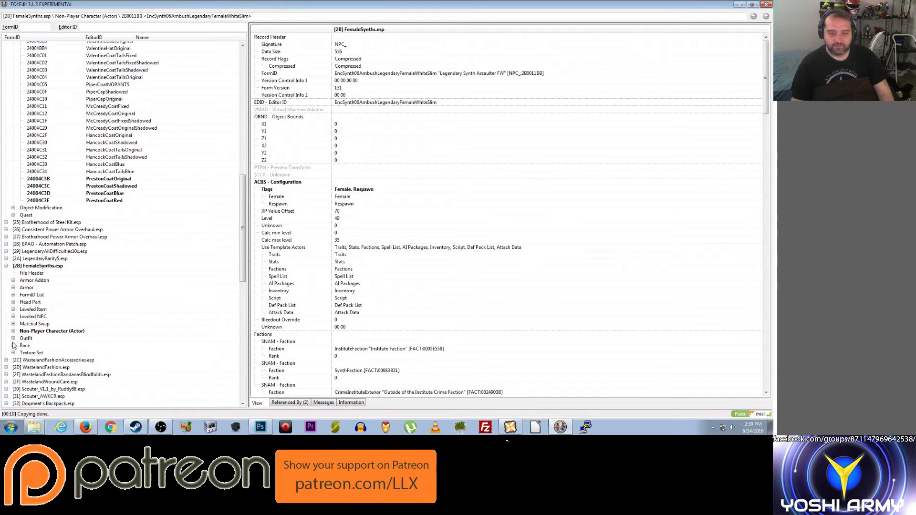
# Step: Select SynthGen2RaceWhite and scroll its FemaleSynths vs Fallout4.esm comparison through the race data
pyautogui.click(13, 346)
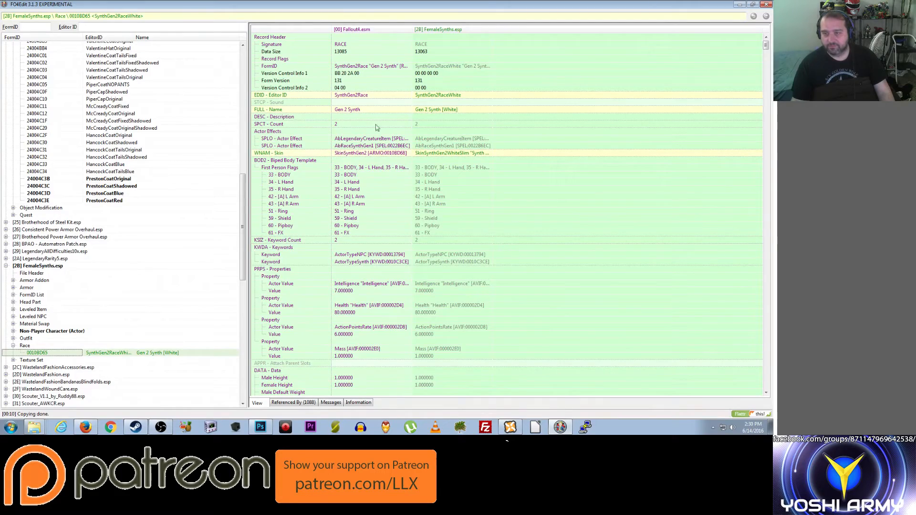
pyautogui.scroll(-3)
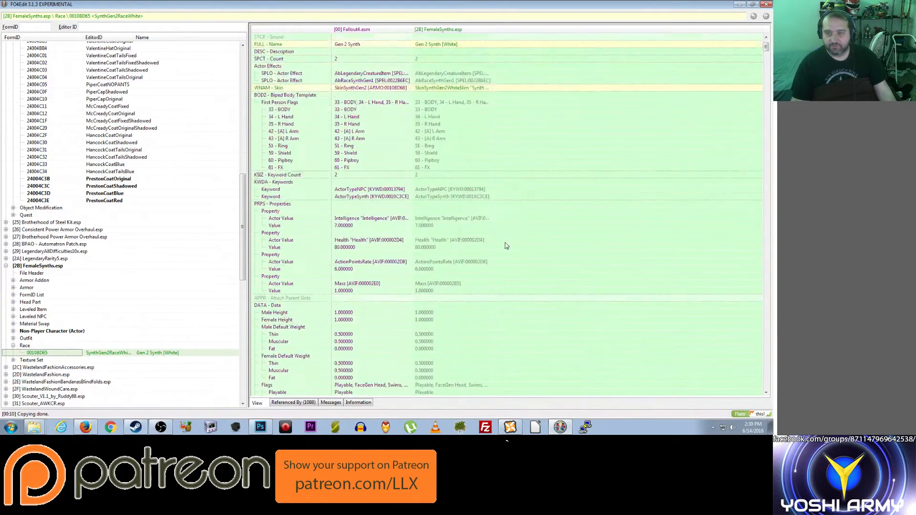
pyautogui.scroll(-3)
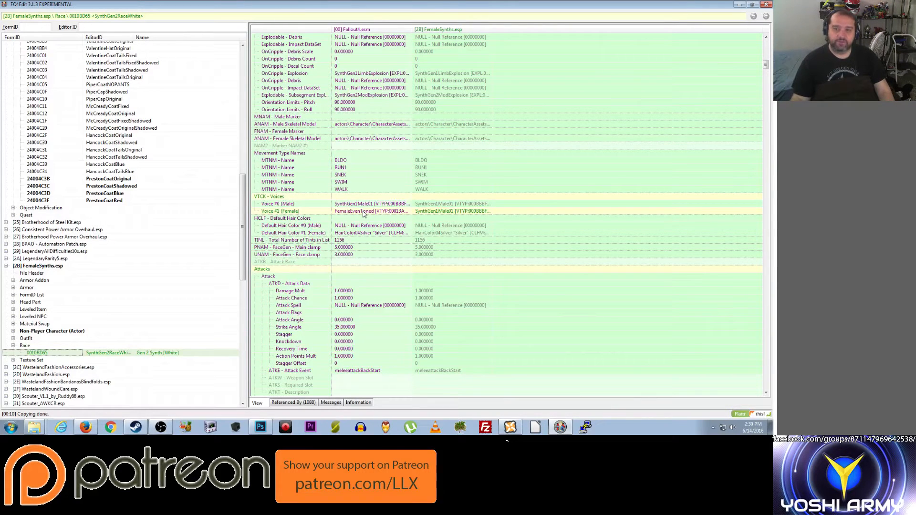
pyautogui.moveTo(428, 216)
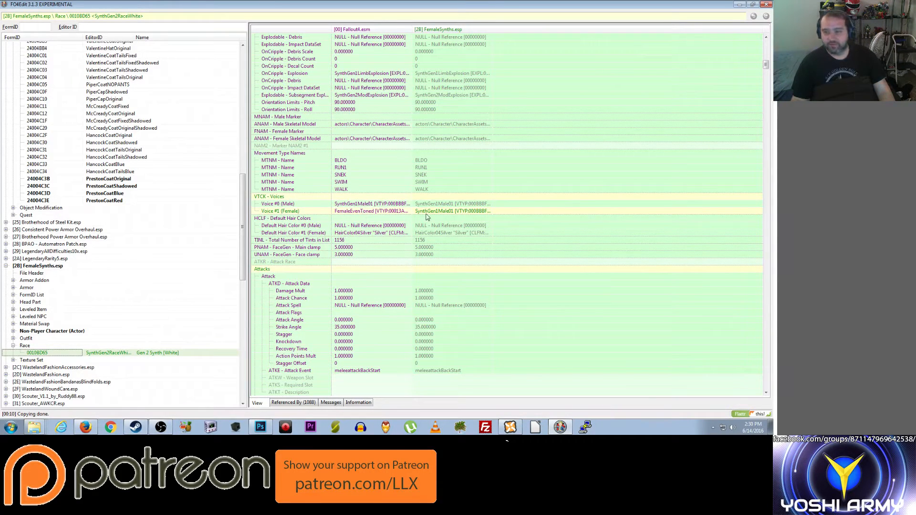
pyautogui.moveTo(402, 211)
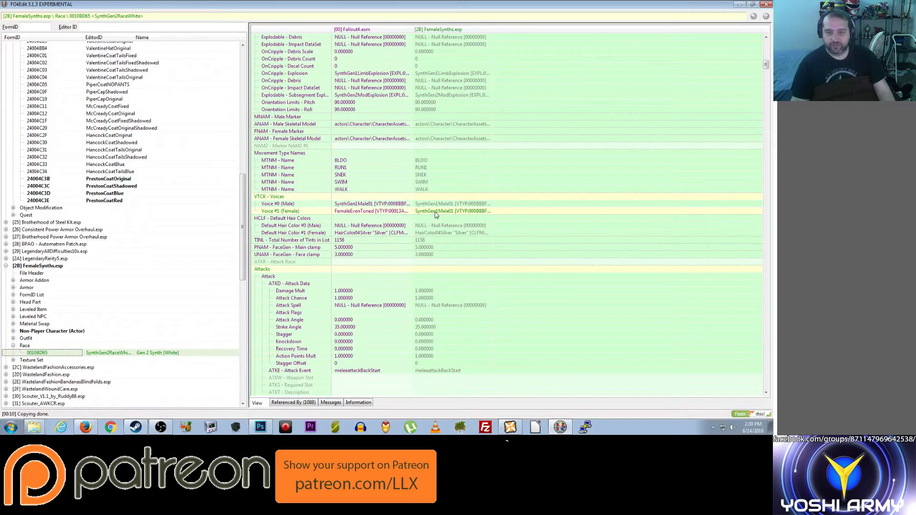
pyautogui.scroll(-3)
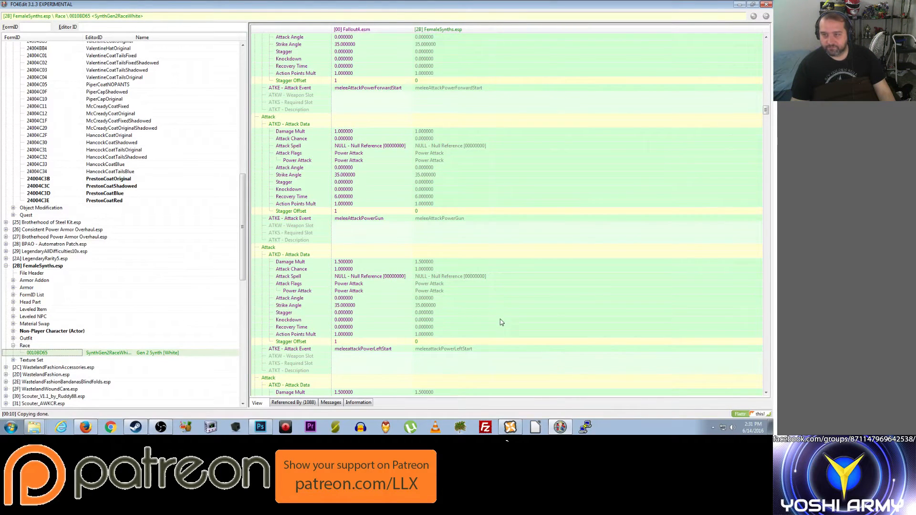
pyautogui.scroll(-3)
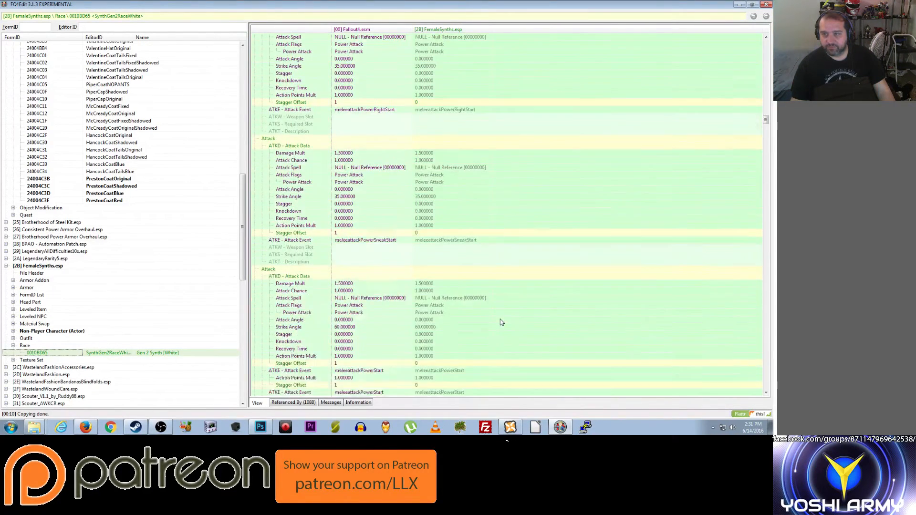
pyautogui.scroll(-3)
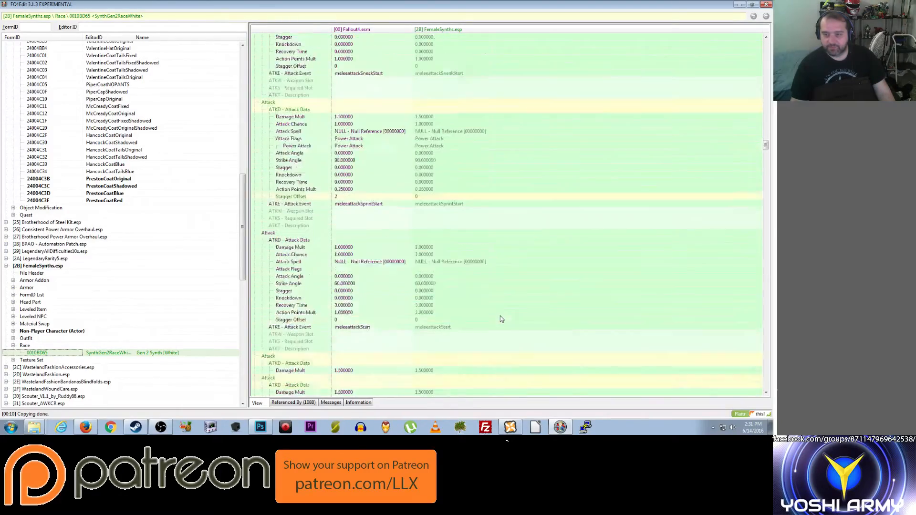
pyautogui.scroll(-3)
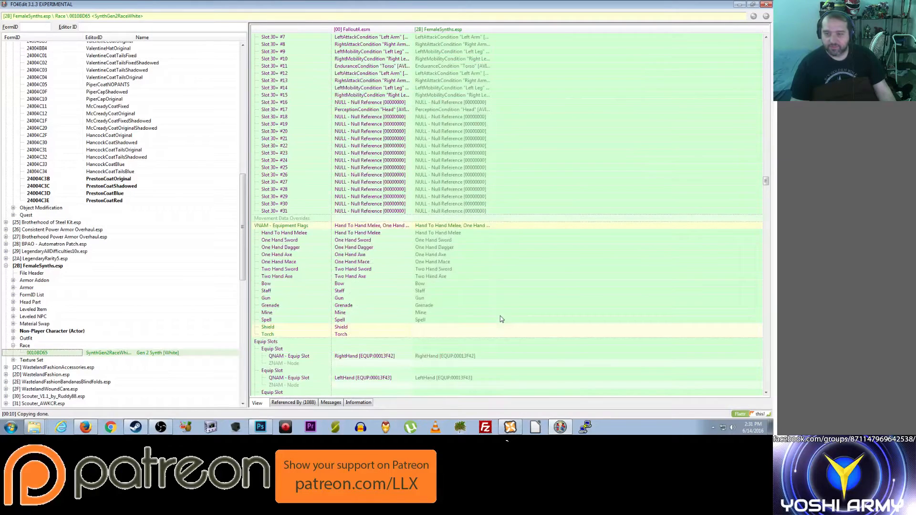
pyautogui.scroll(-3)
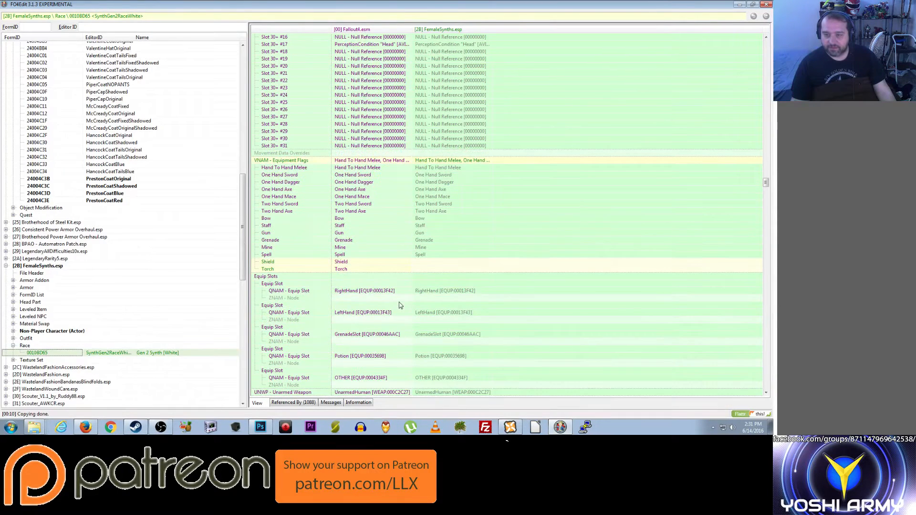
pyautogui.moveTo(390, 265)
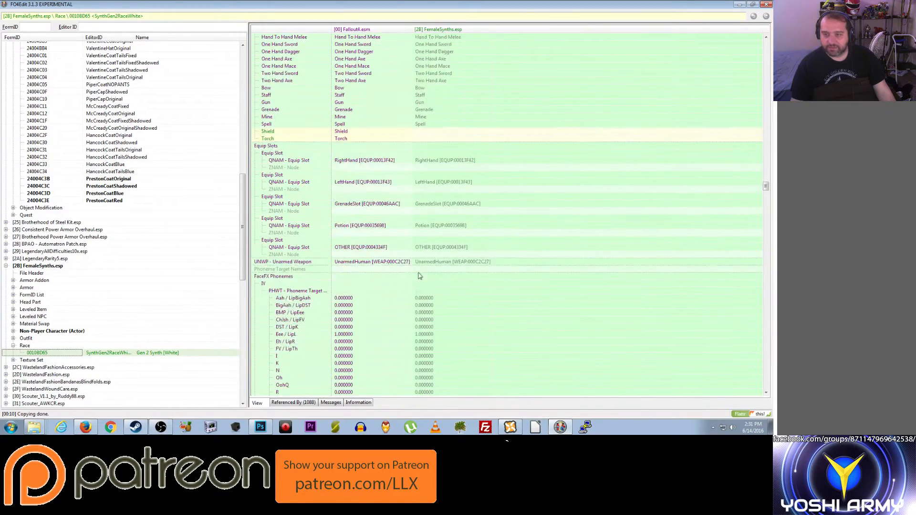
# Step: Continue down the race record to the female head parts and hair colours
pyautogui.scroll(-3)
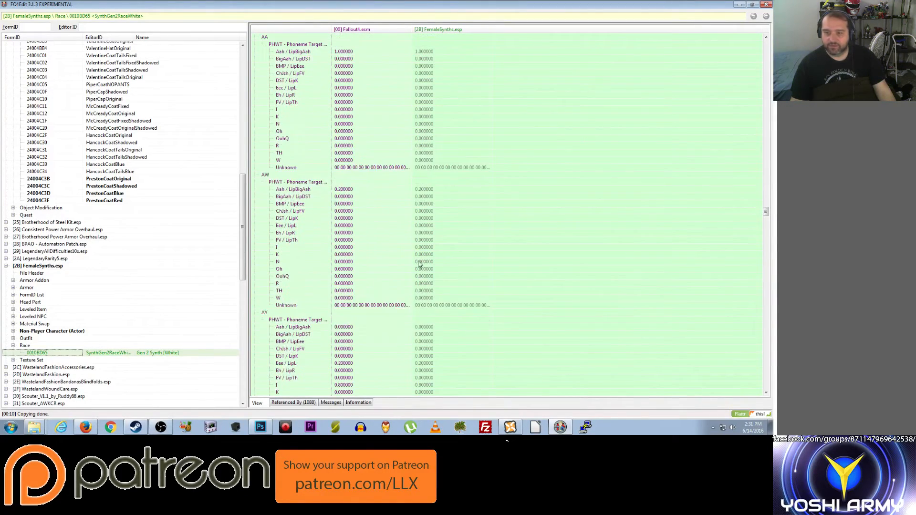
pyautogui.scroll(-3)
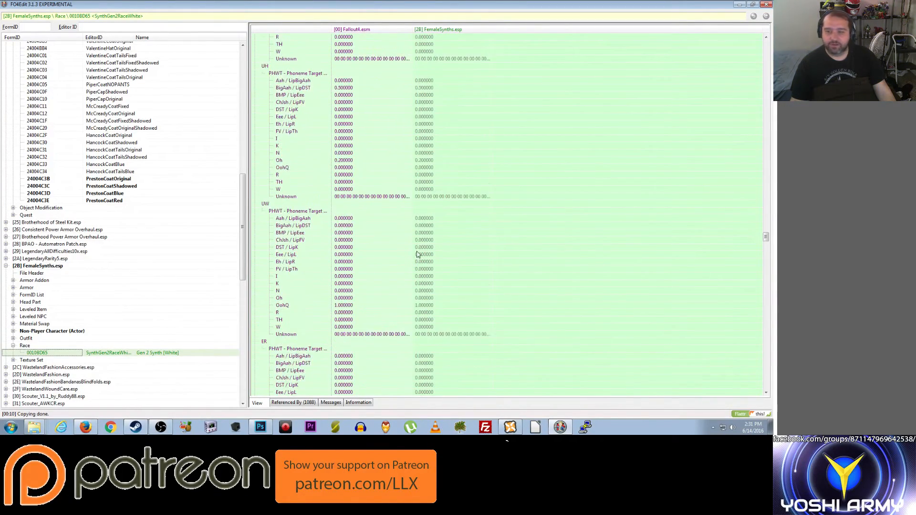
pyautogui.scroll(-3)
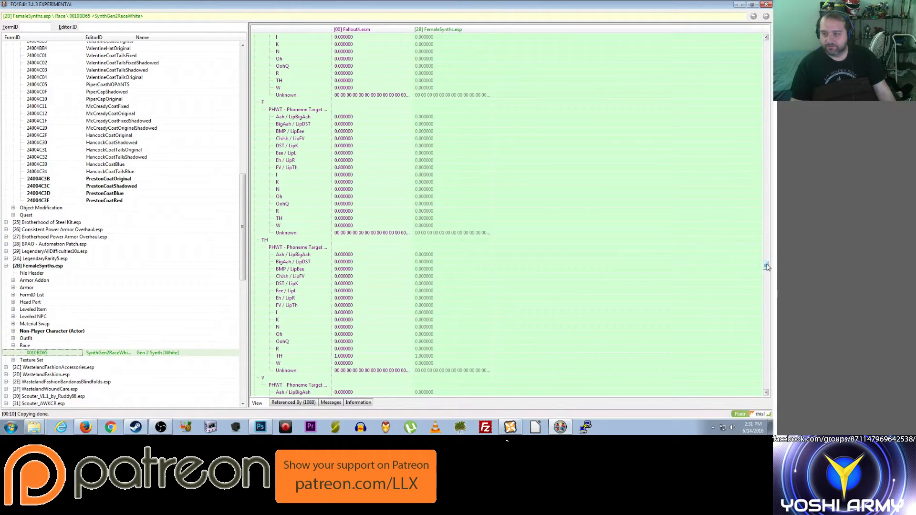
pyautogui.scroll(-3)
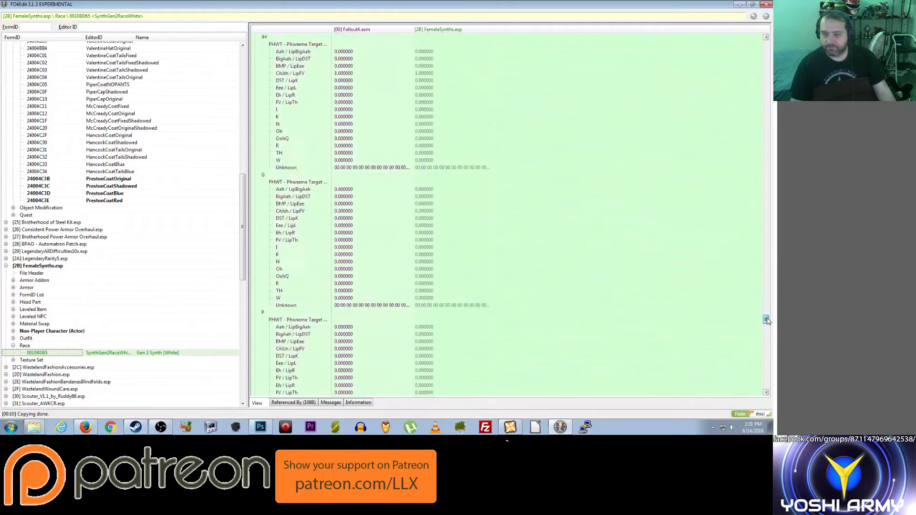
pyautogui.scroll(-3)
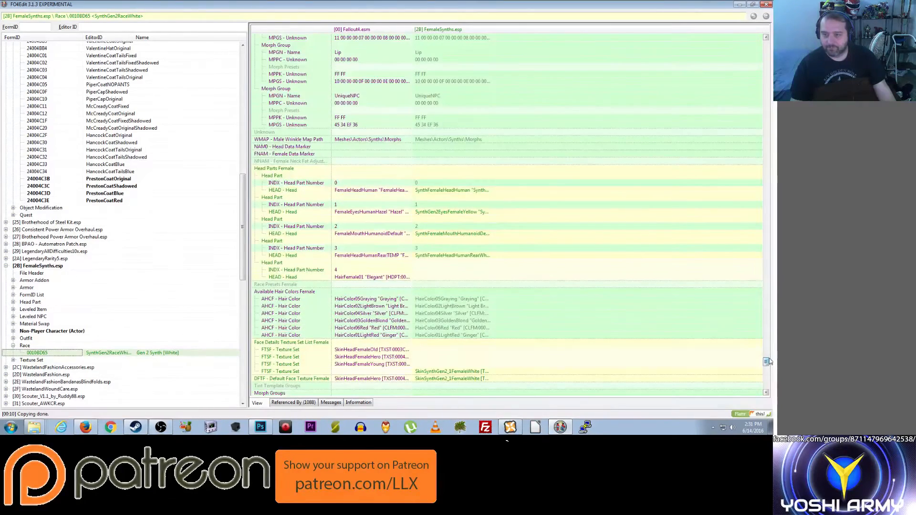
pyautogui.moveTo(515, 290)
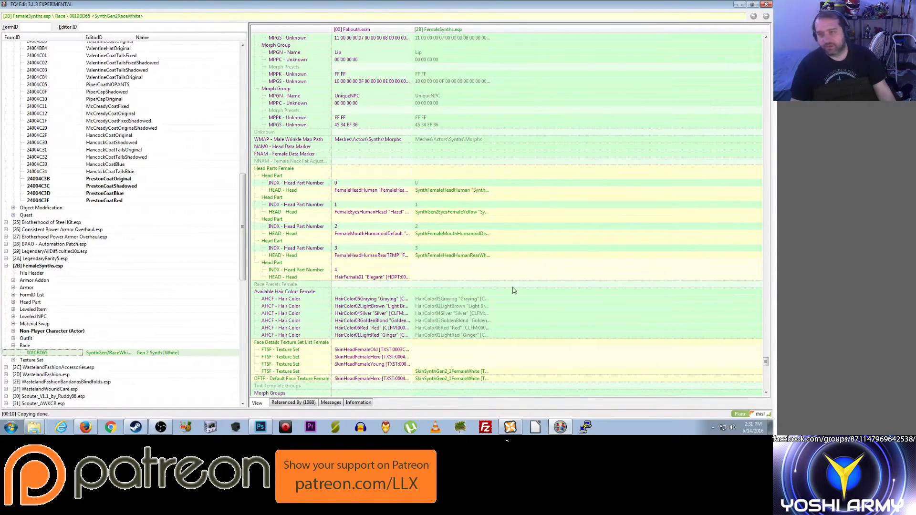
pyautogui.scroll(-3)
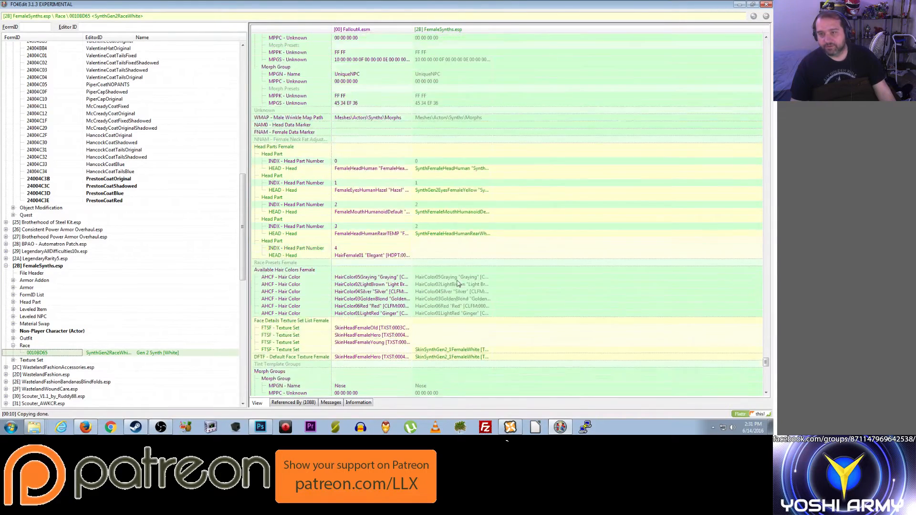
pyautogui.scroll(-3)
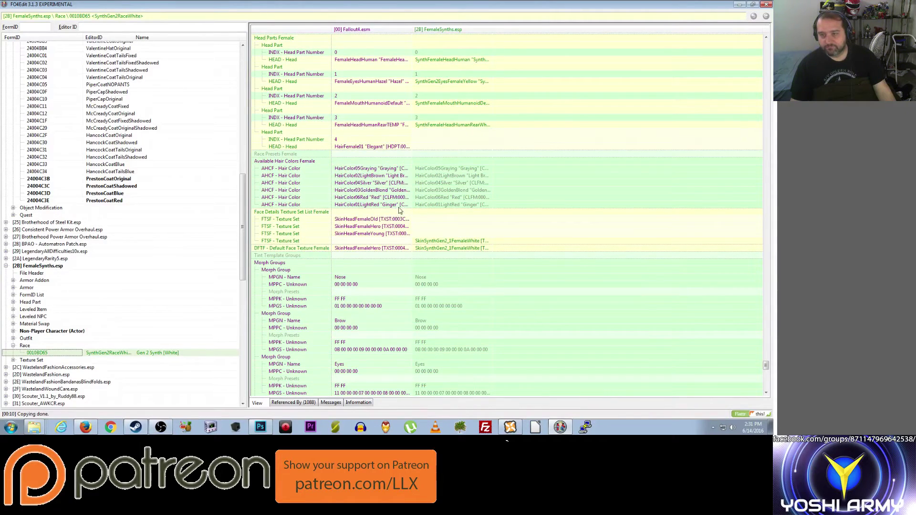
pyautogui.scroll(-3)
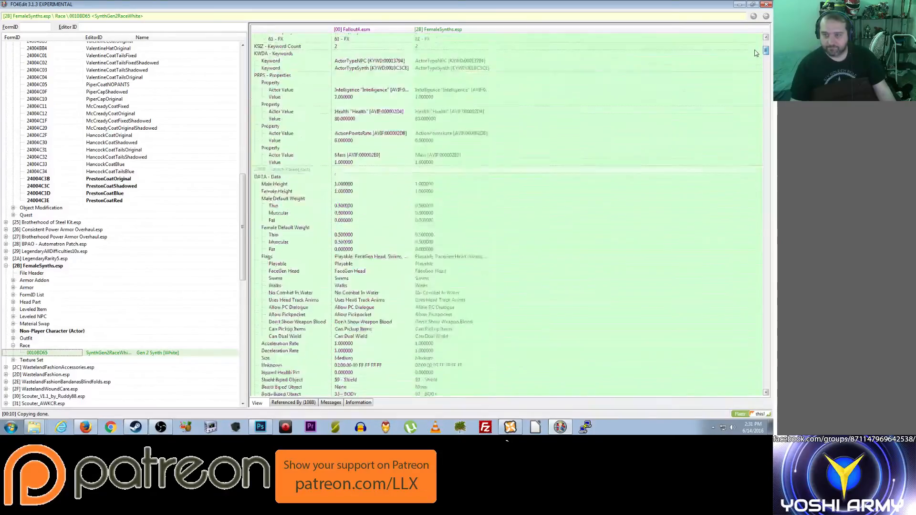
pyautogui.scroll(-3)
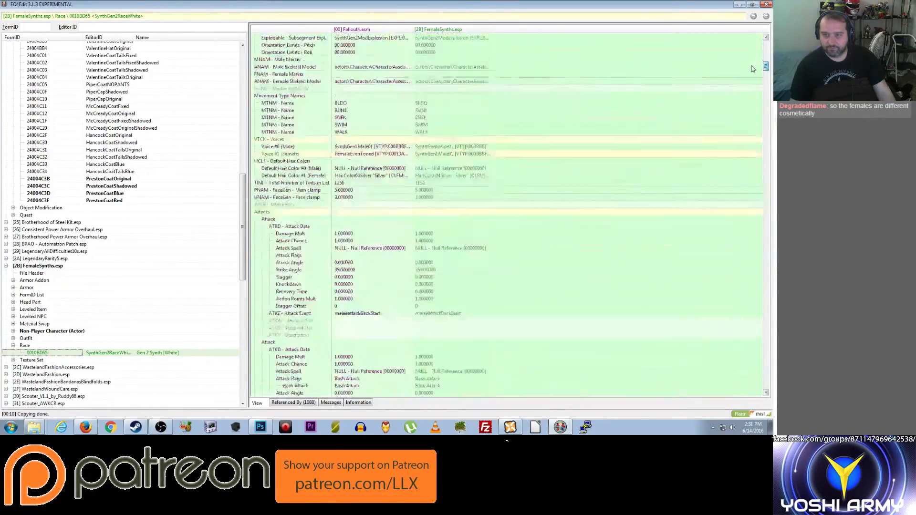
pyautogui.scroll(-3)
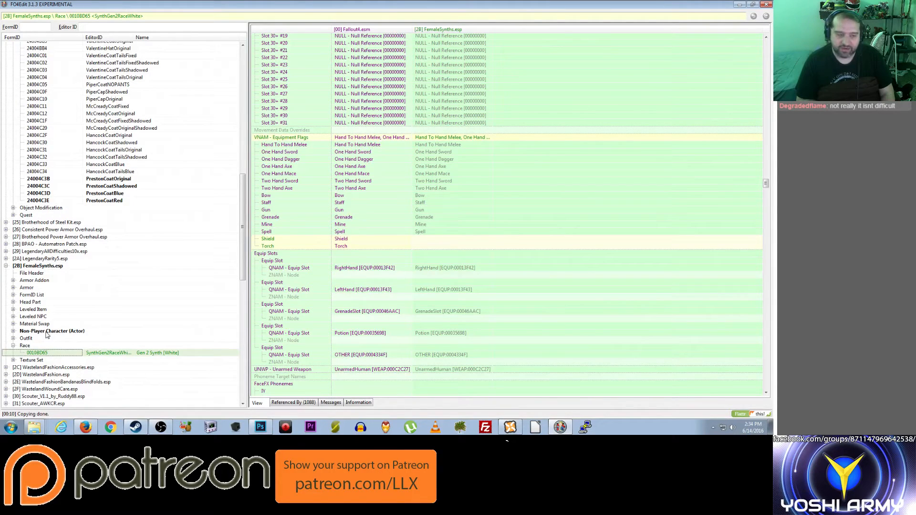
pyautogui.moveTo(238, 321)
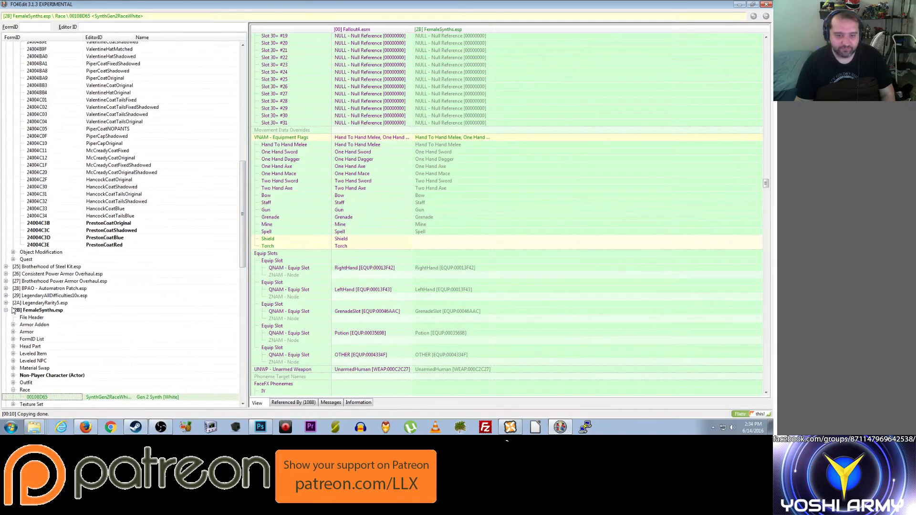
# Step: Save the changed ArmorsmithTweaks.esp and FemaleSynths.esp plugins via the Save changed files dialog
pyautogui.click(6, 310)
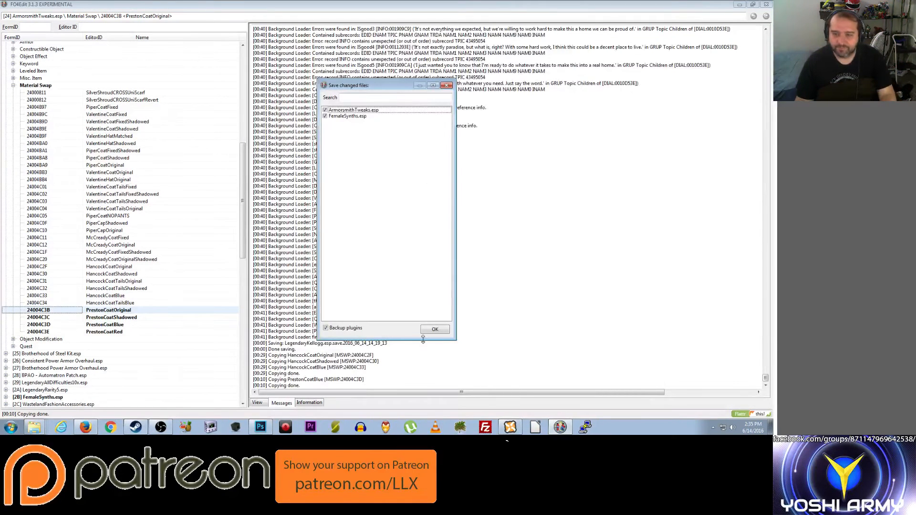
pyautogui.click(435, 329)
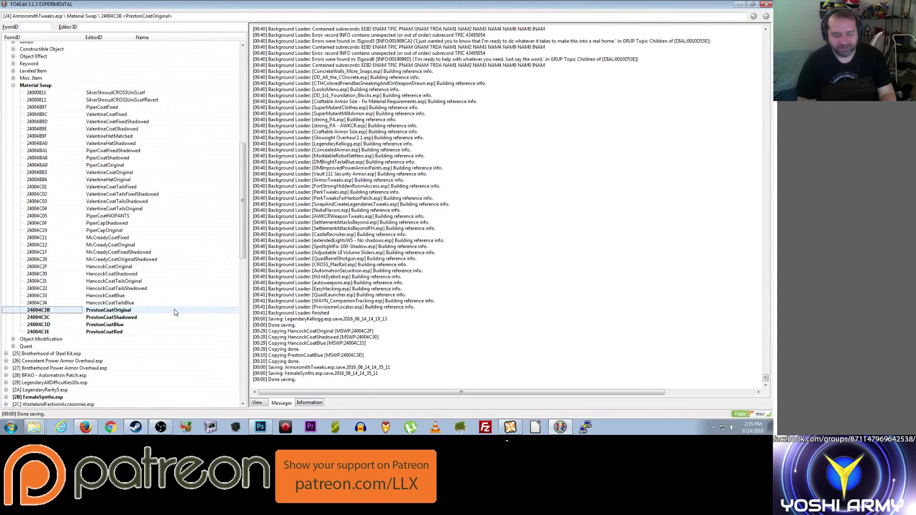
pyautogui.moveTo(112, 335)
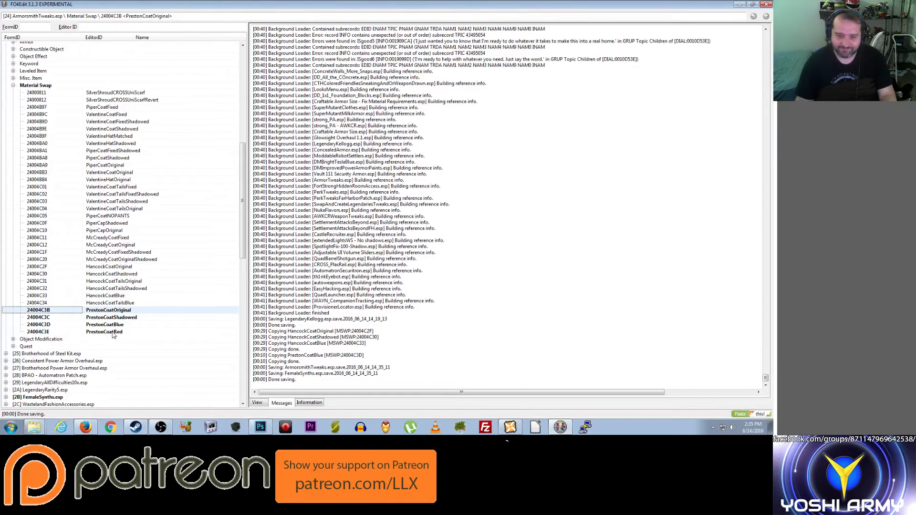
# Step: Compare the four PrestonCoat records and set the original coat's SNAM replacement material to Armor\Preston\PrestonBody1.BGSM
pyautogui.rightClick(103, 332)
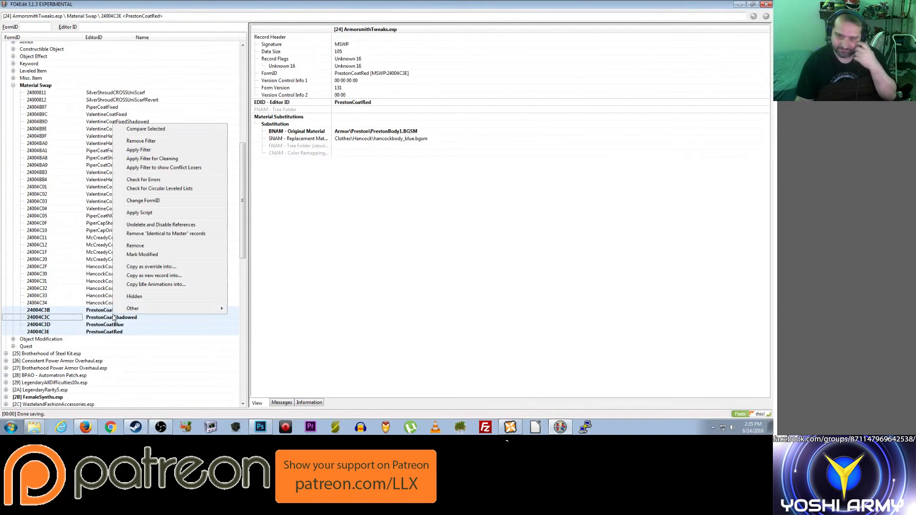
pyautogui.click(145, 129)
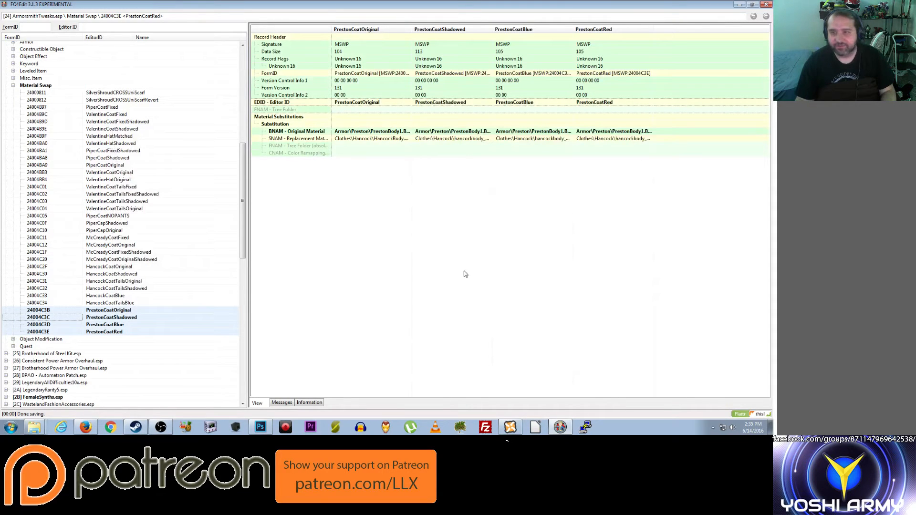
pyautogui.rightClick(371, 131)
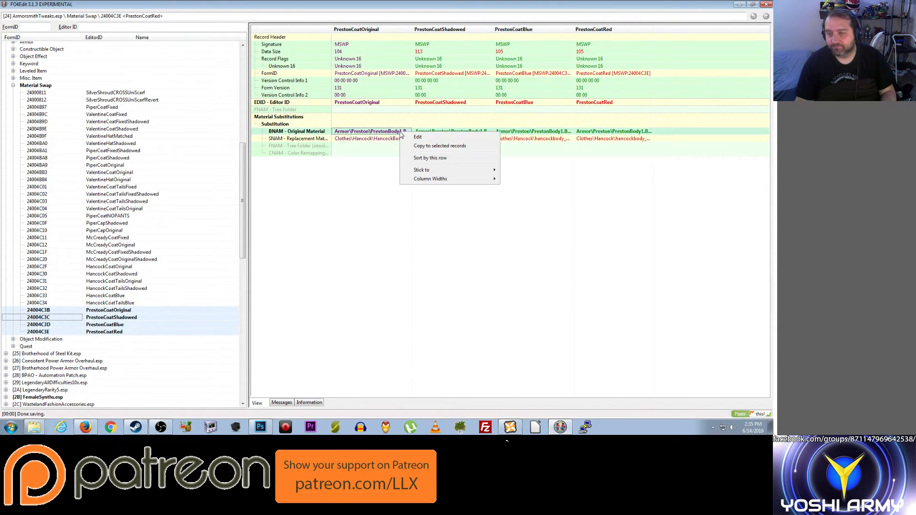
pyautogui.click(418, 138)
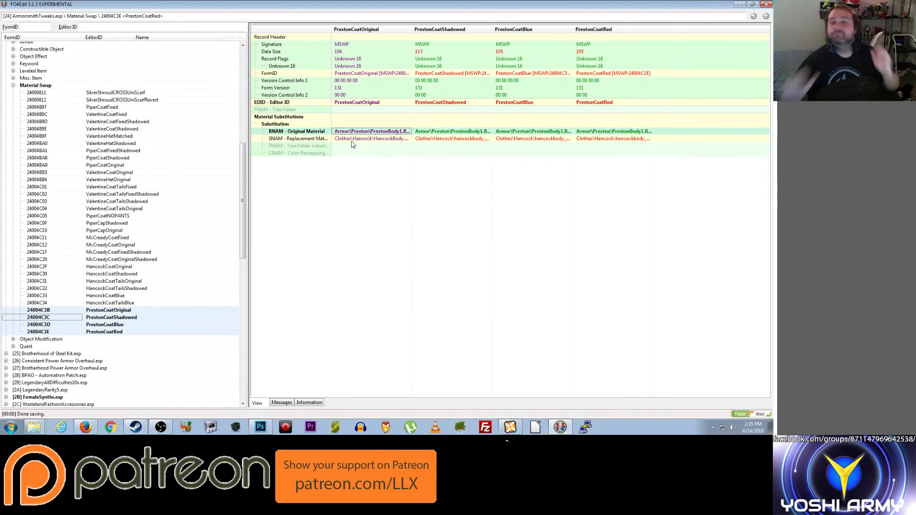
pyautogui.click(371, 138)
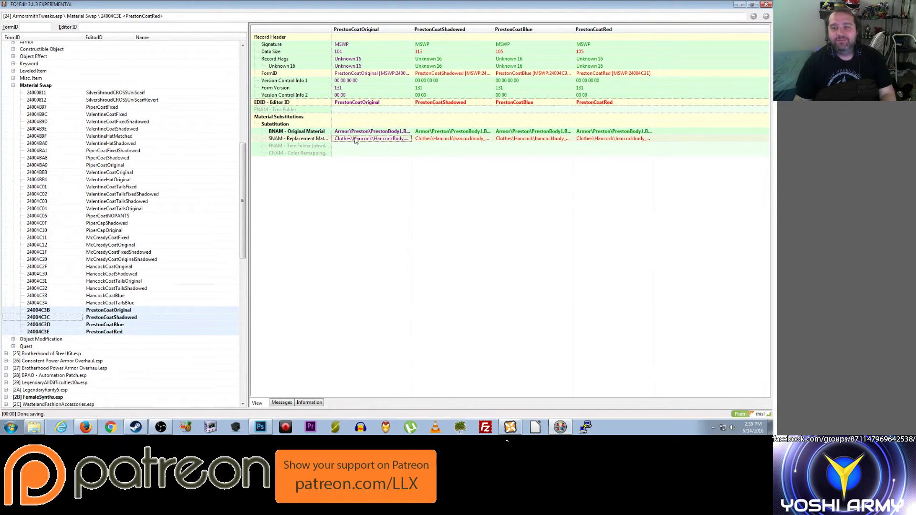
pyautogui.doubleClick(370, 138)
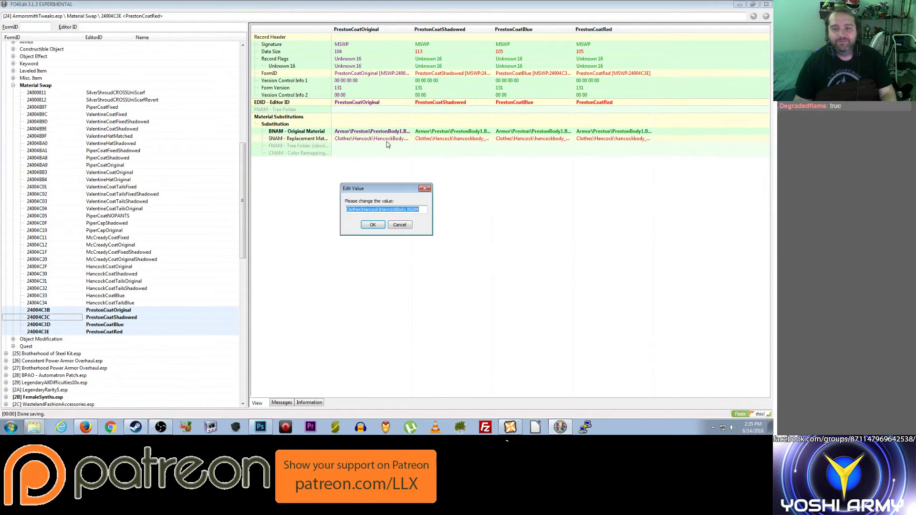
pyautogui.click(372, 225)
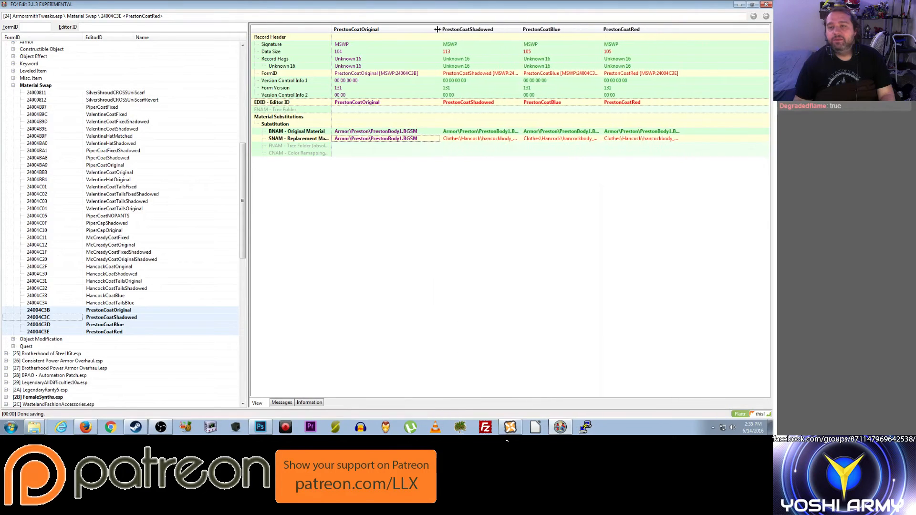
# Step: Set the shadowed, blue and red coats' SNAM replacement material to Armor\Preston\PrestonBody1.BGSM as well
pyautogui.rightClick(464, 138)
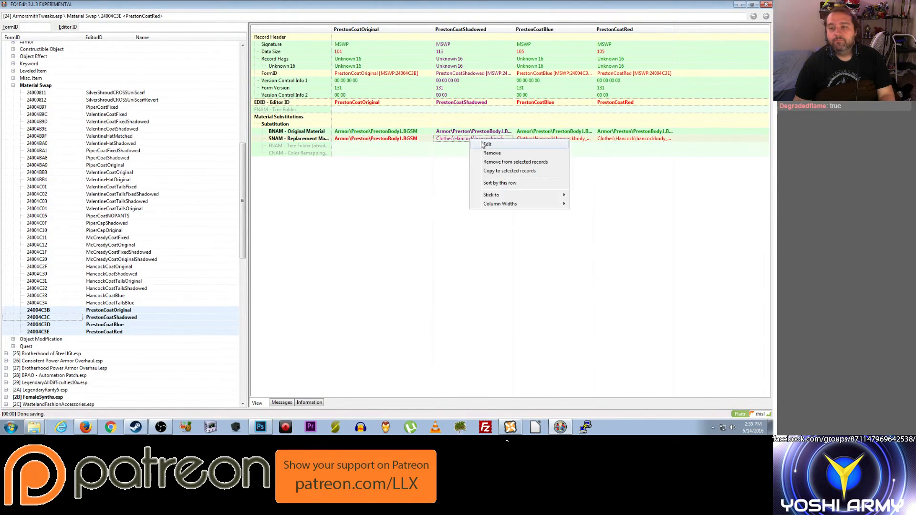
pyautogui.click(487, 145)
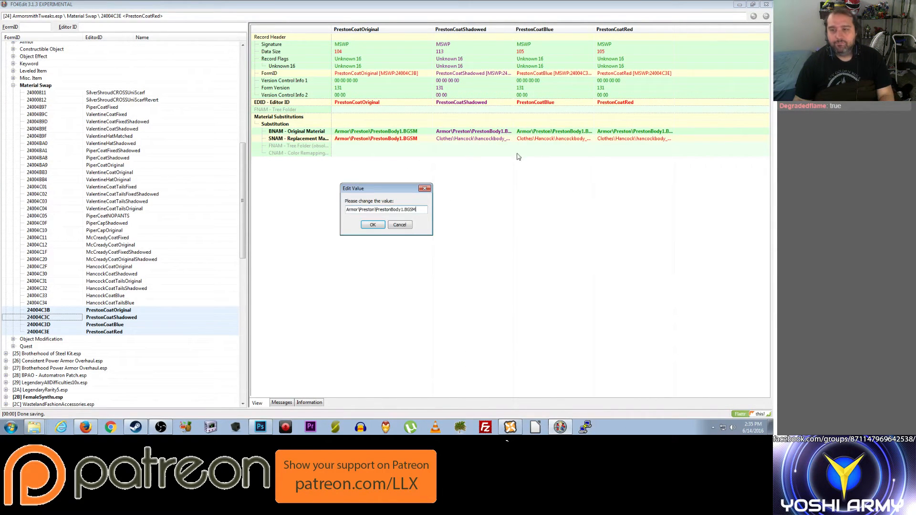
pyautogui.click(372, 224)
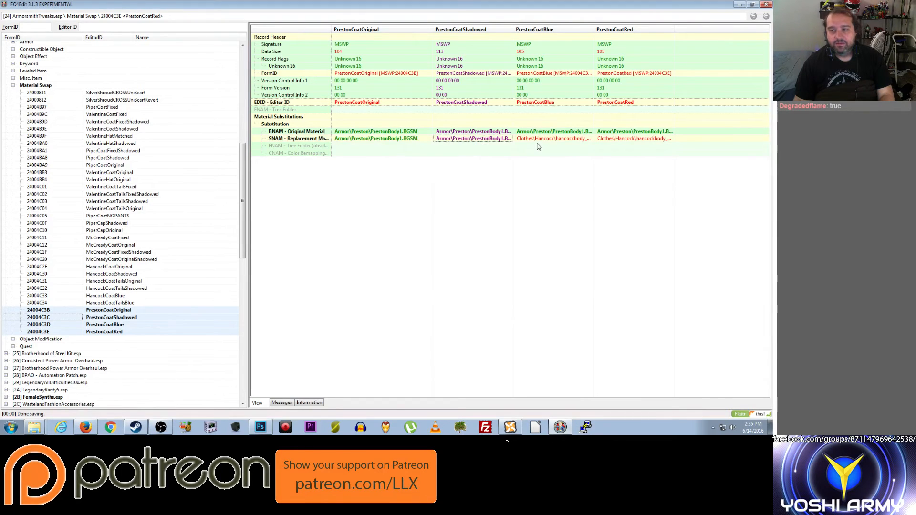
pyautogui.doubleClick(472, 138)
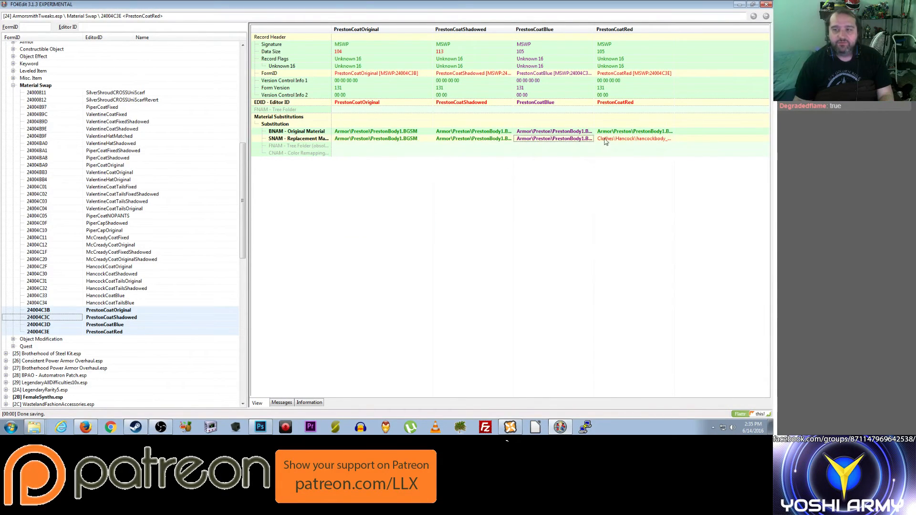
pyautogui.doubleClick(554, 138)
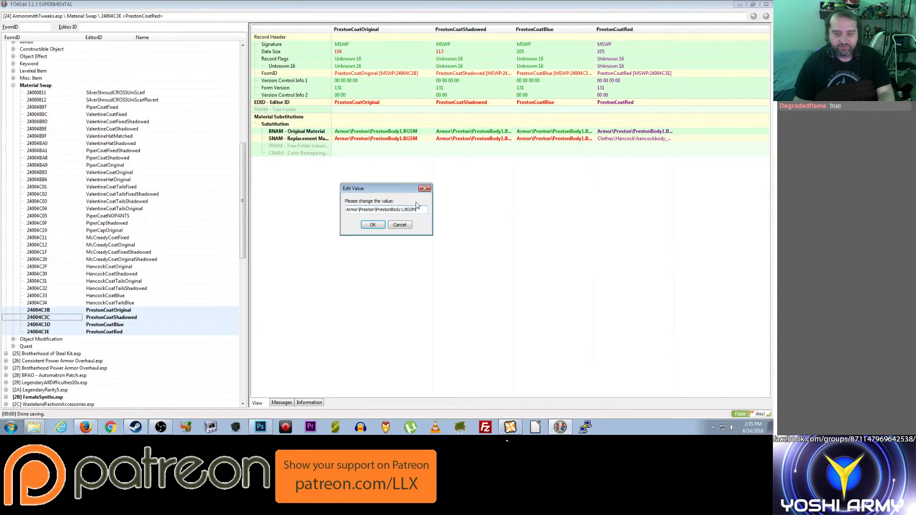
pyautogui.click(372, 224)
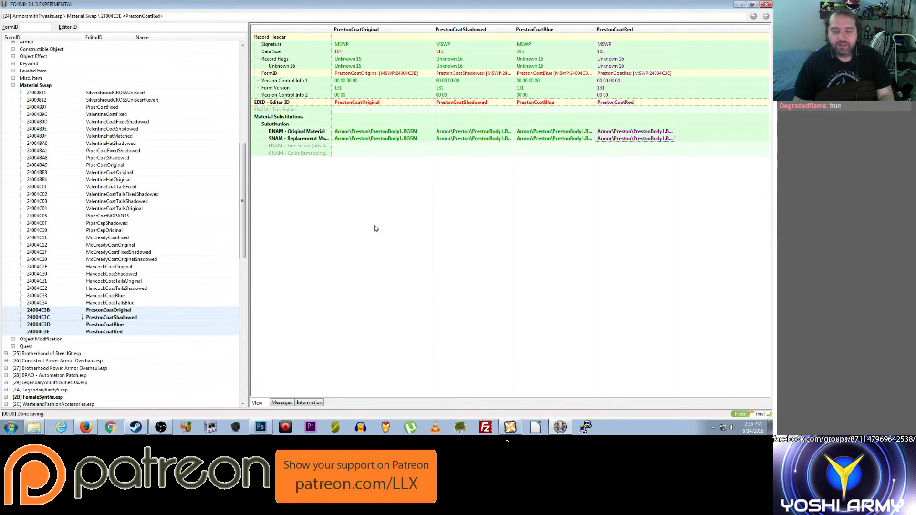
pyautogui.moveTo(376, 224)
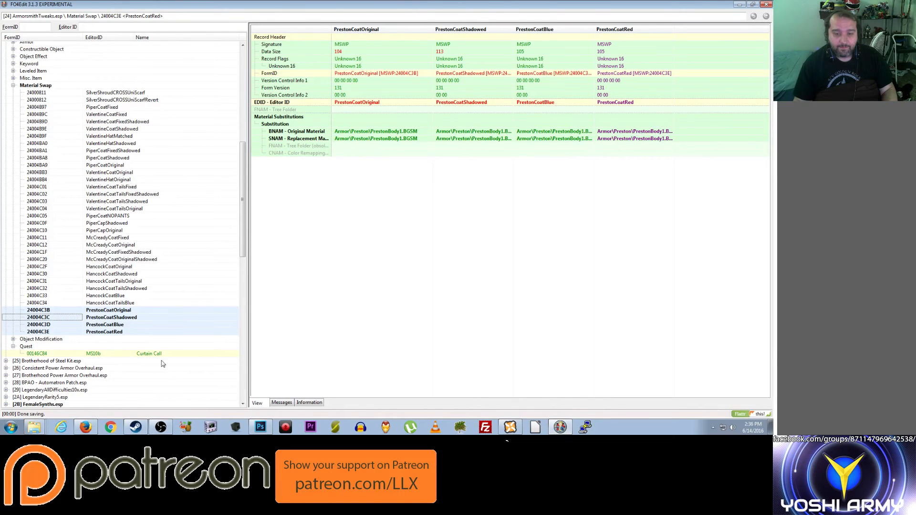
# Step: View the MS10b Curtain Call quest's script properties MS10ClothesRewardF and MS10ClothesRewardM leveled lists
pyautogui.click(53, 354)
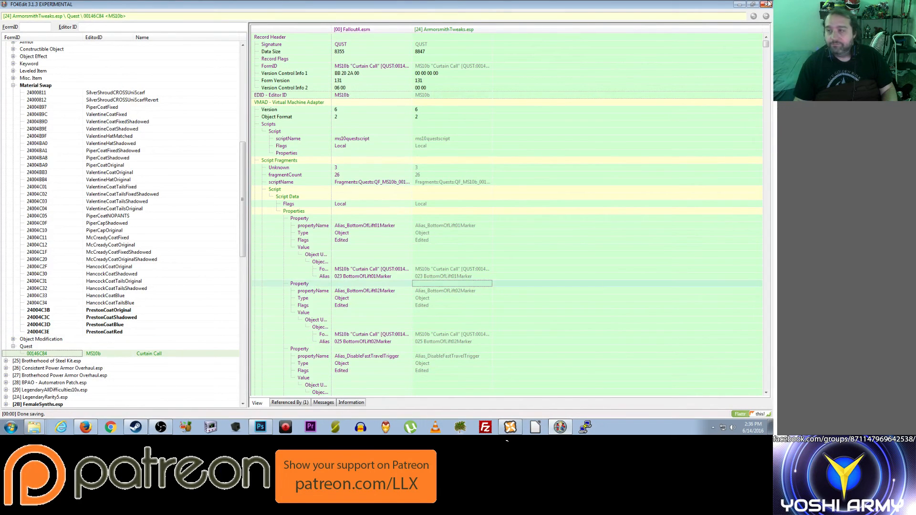
pyautogui.scroll(-3)
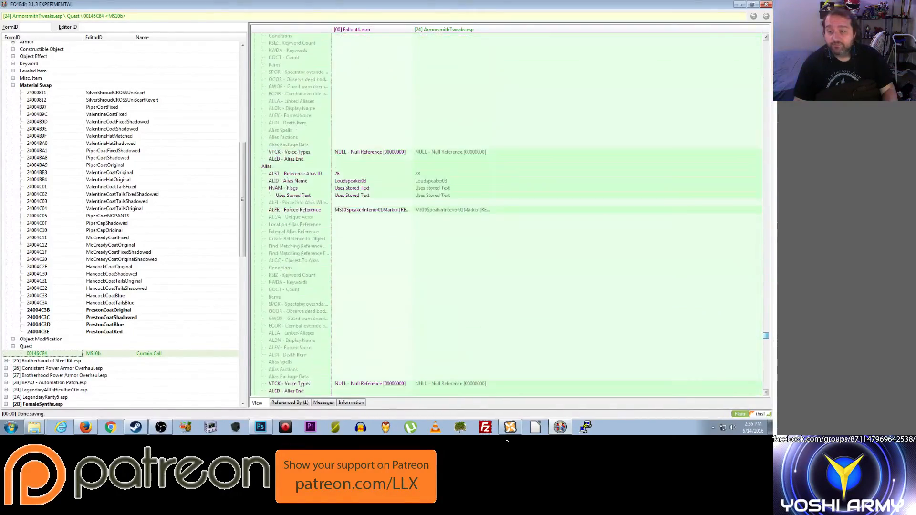
pyautogui.scroll(-3)
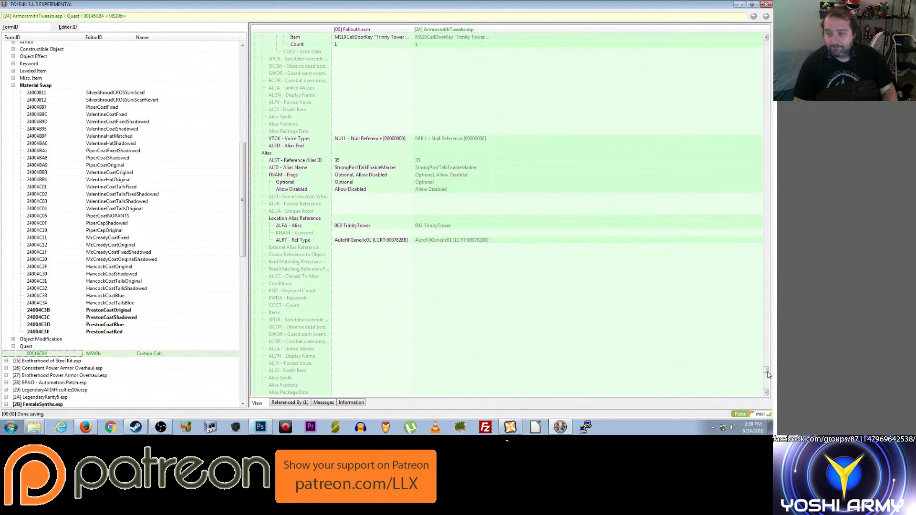
pyautogui.scroll(-3)
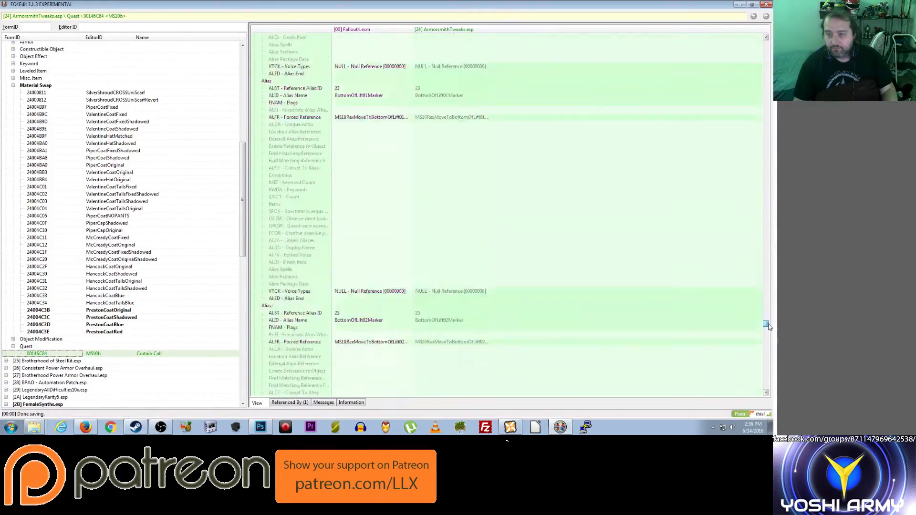
pyautogui.scroll(-3)
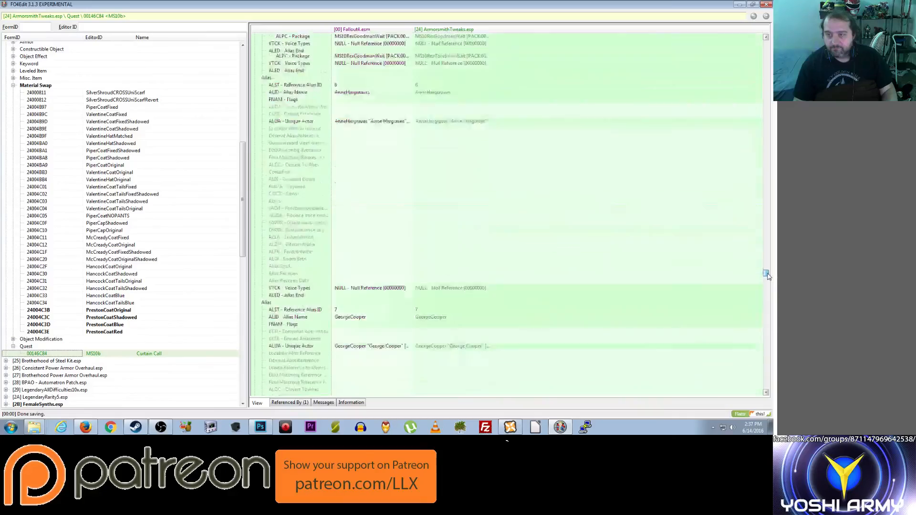
pyautogui.scroll(-3)
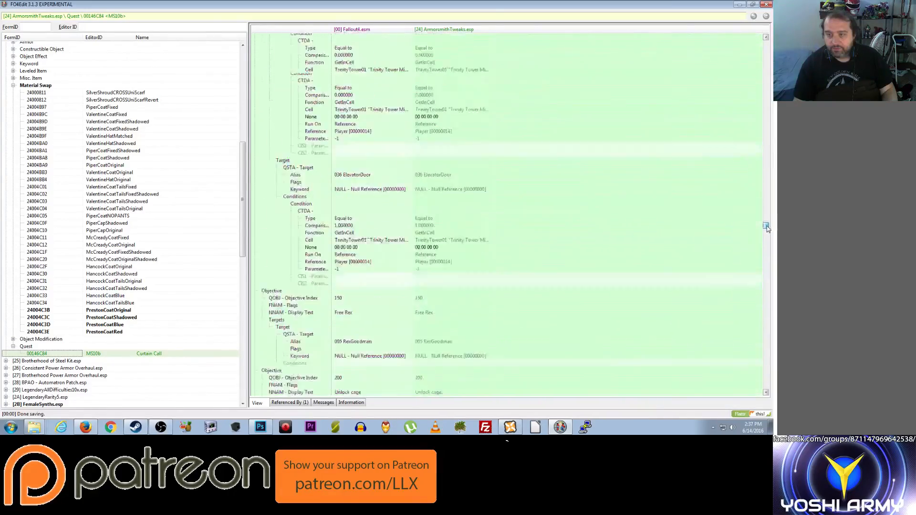
pyautogui.scroll(-3)
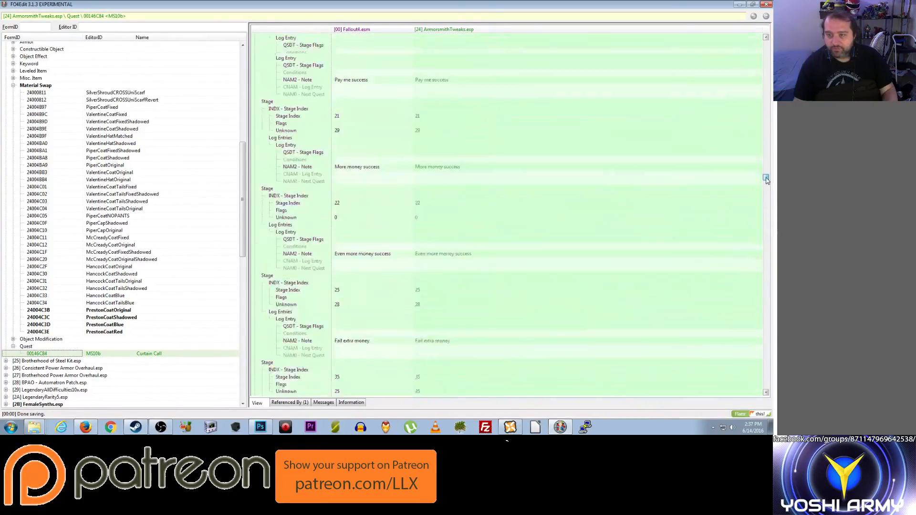
pyautogui.scroll(-3)
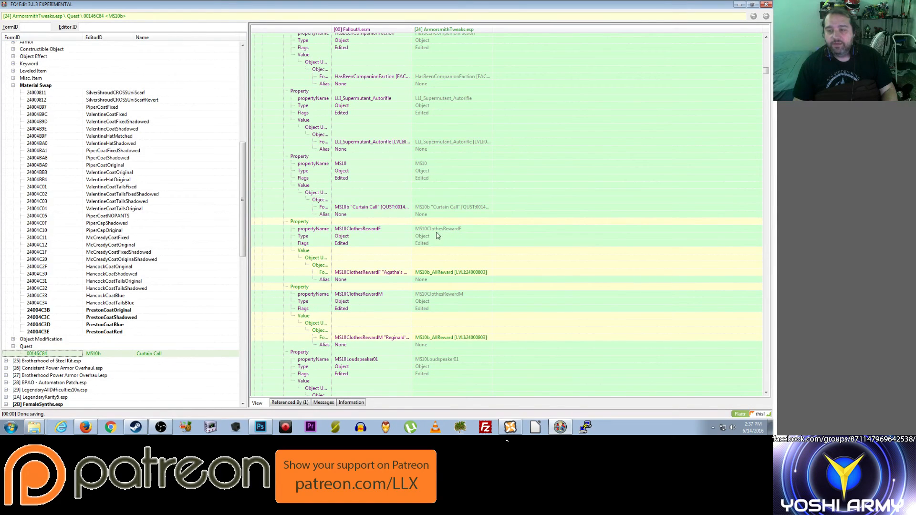
pyautogui.moveTo(355, 279)
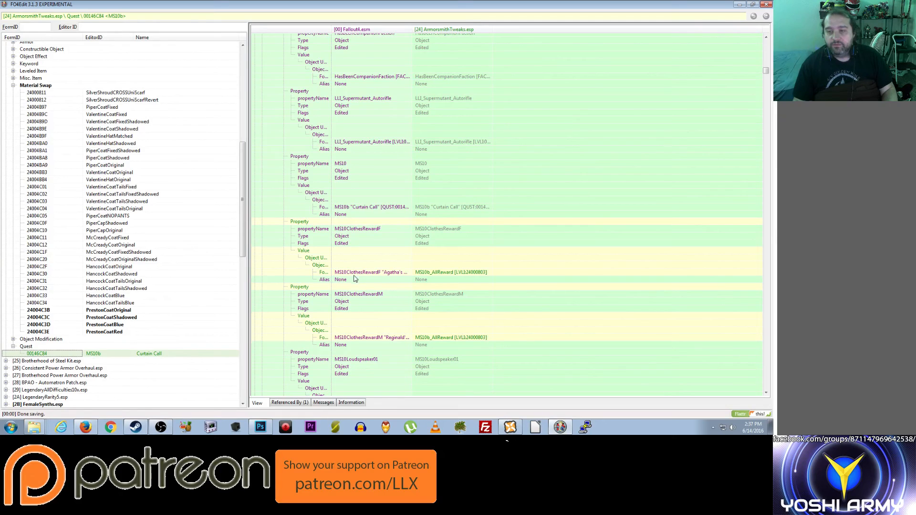
pyautogui.click(370, 272)
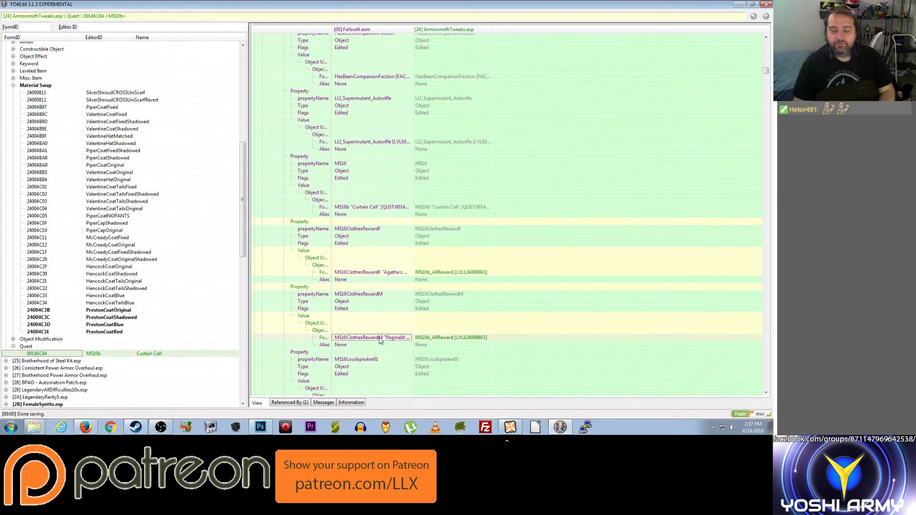
pyautogui.moveTo(383, 303)
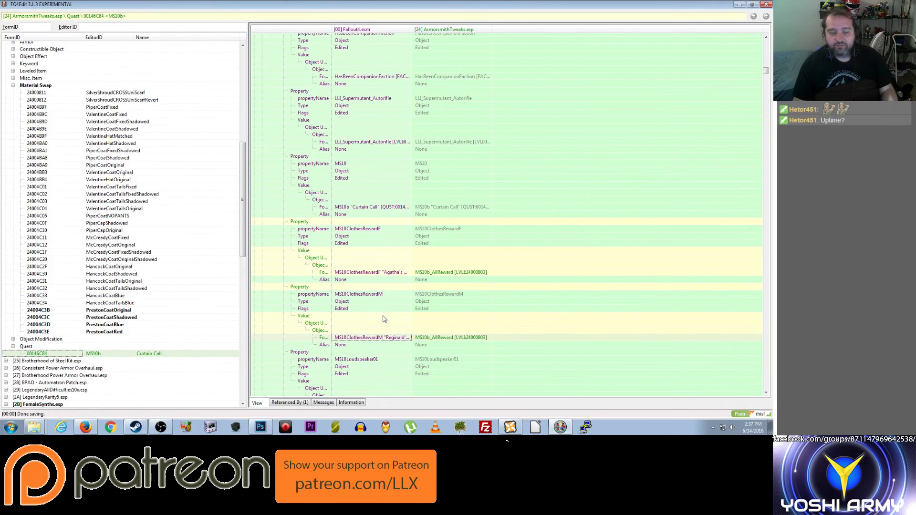
pyautogui.moveTo(390, 310)
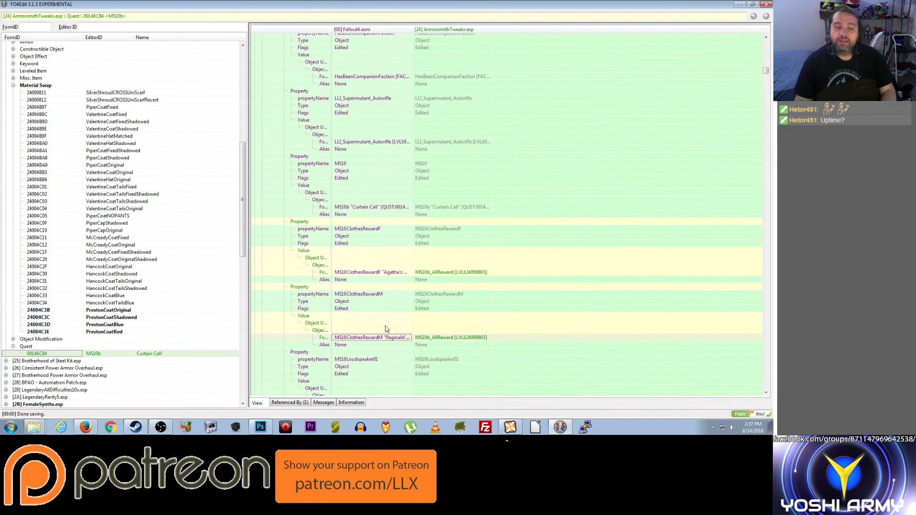
pyautogui.moveTo(363, 333)
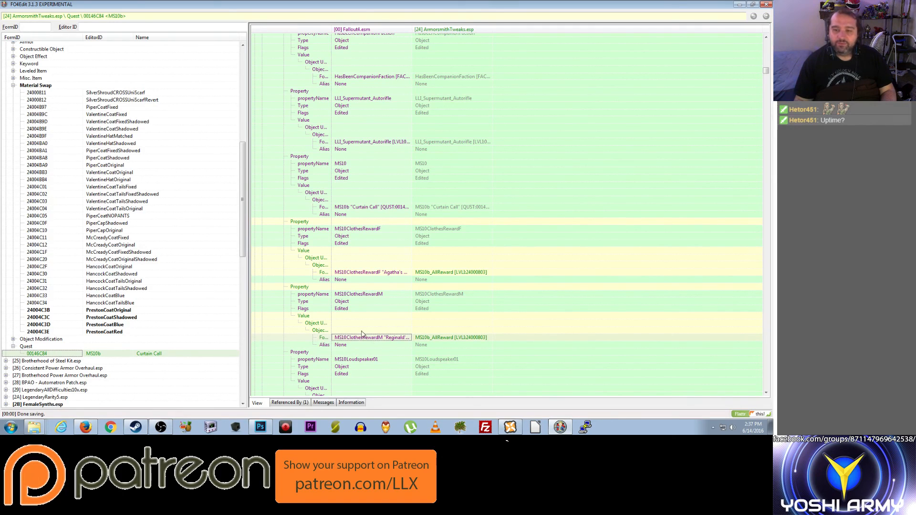